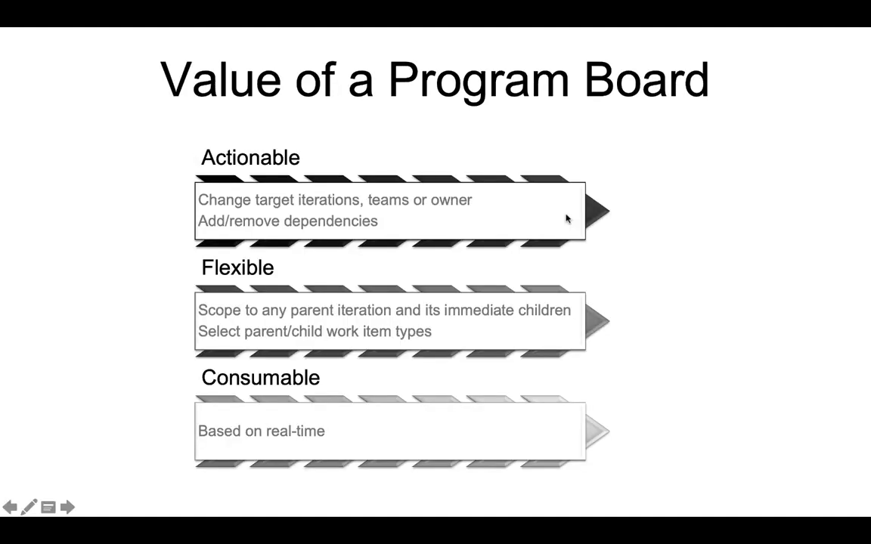
Reach the Program Board for the JKE Account Mgmt Program from the dashboard's Plans menu.
left_click(67, 508)
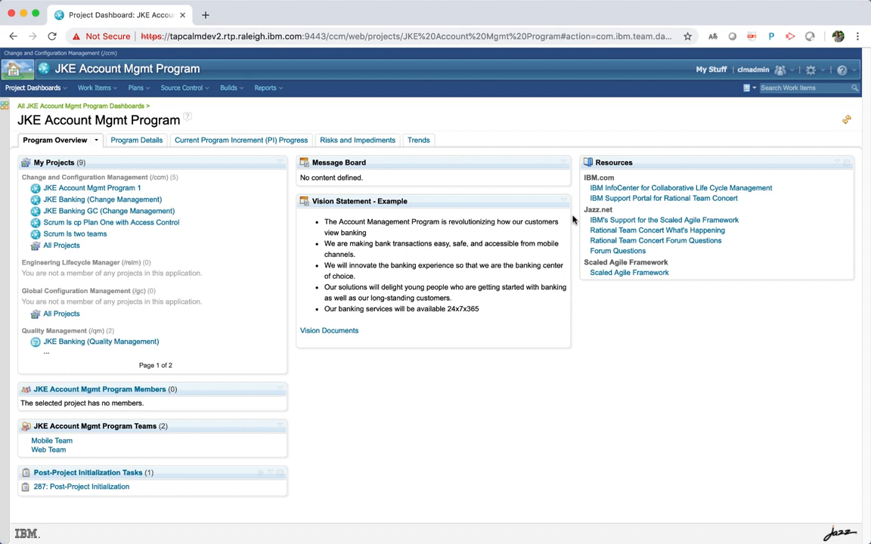
mouse_move(136, 88)
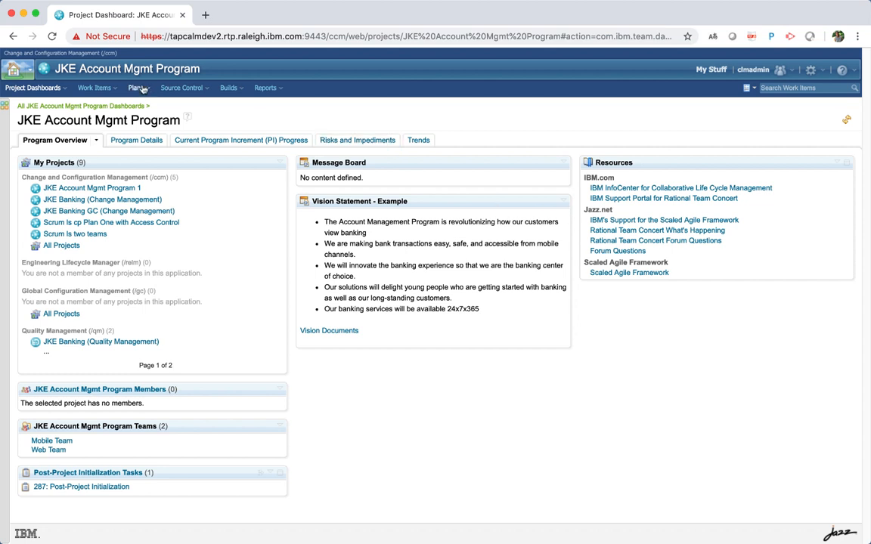
left_click(136, 87)
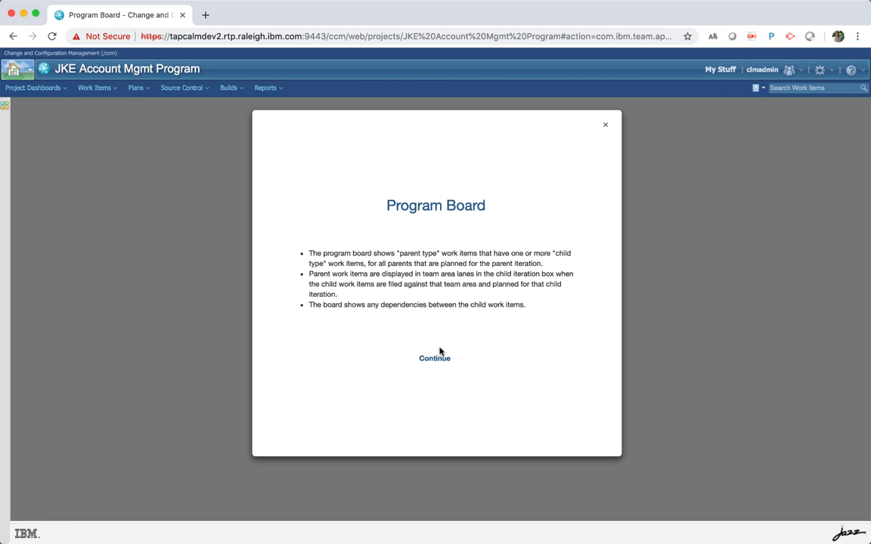
Dismiss the intro and map Mobile Team and Web Team as the board's team areas.
left_click(435, 357)
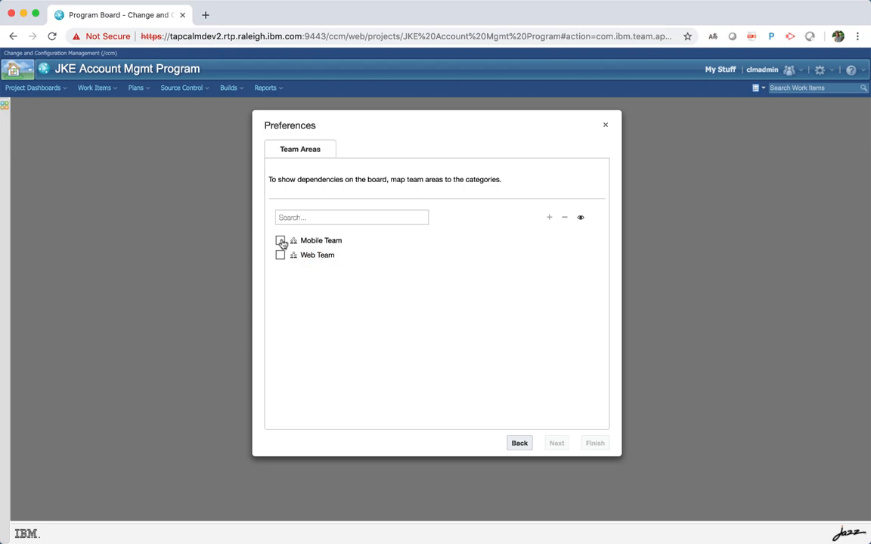
left_click(281, 241)
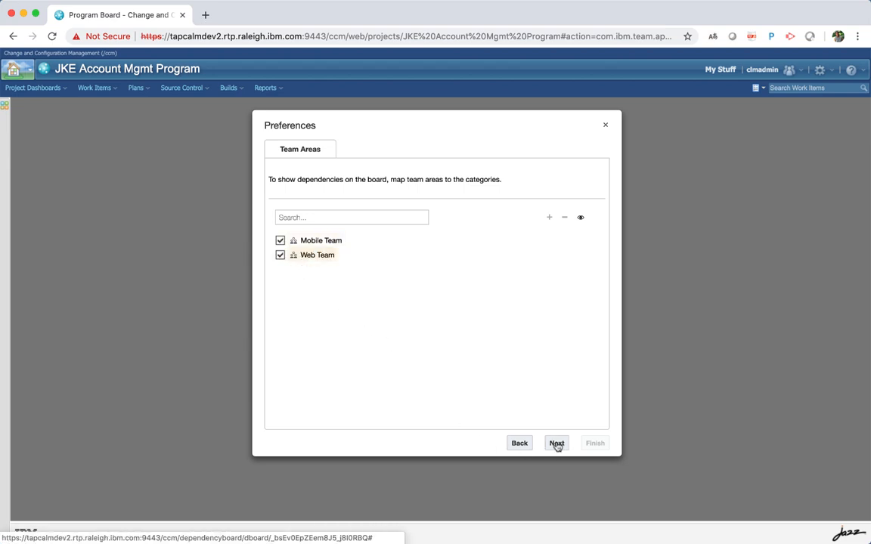
left_click(556, 443)
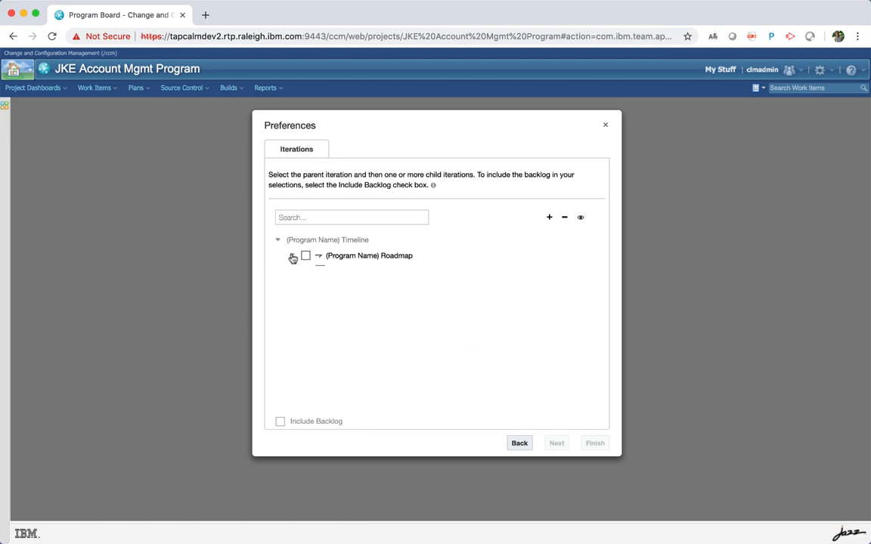
Select PI 4 with all its sprints under Roadmap > Agile Release Train, leaving Include Backlog off.
left_click(293, 257)
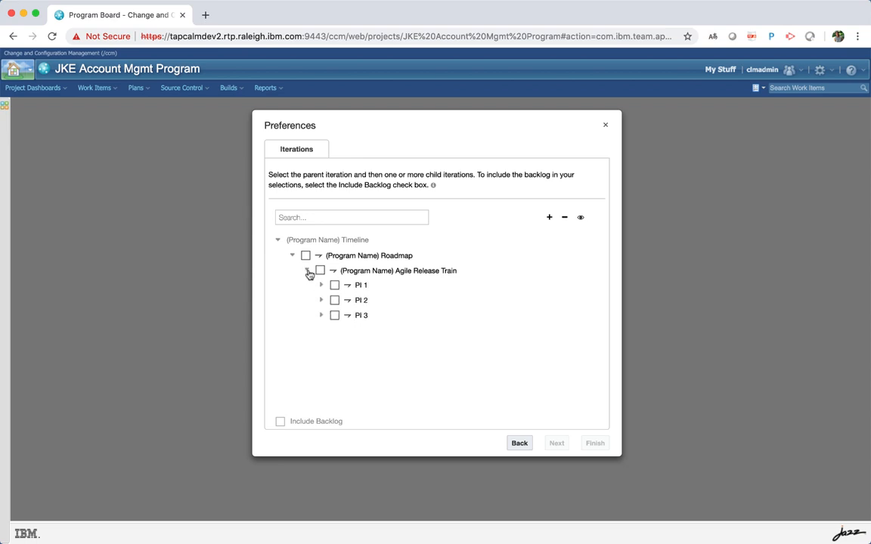
left_click(307, 269)
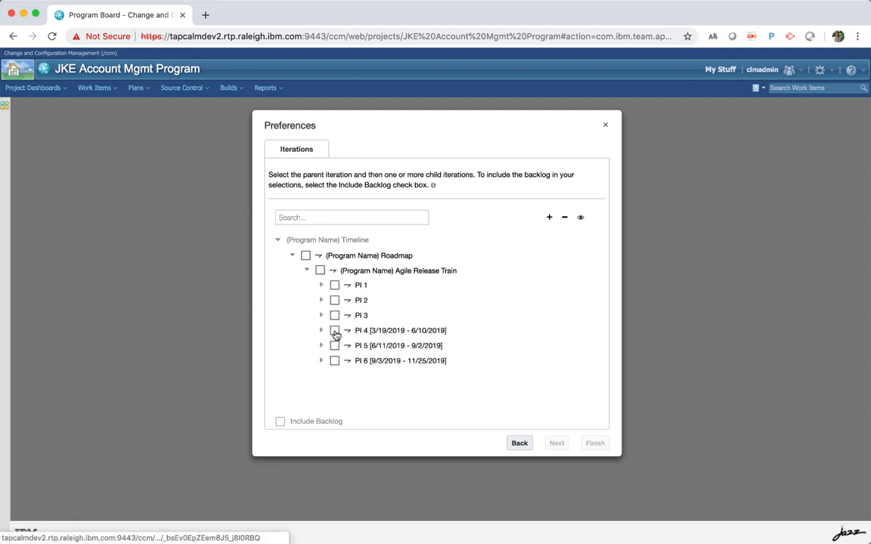
left_click(334, 329)
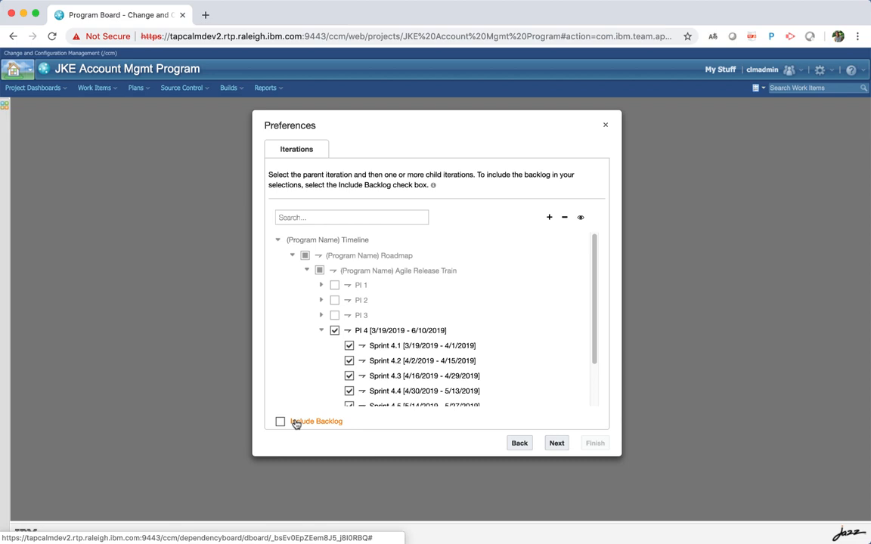
mouse_move(556, 417)
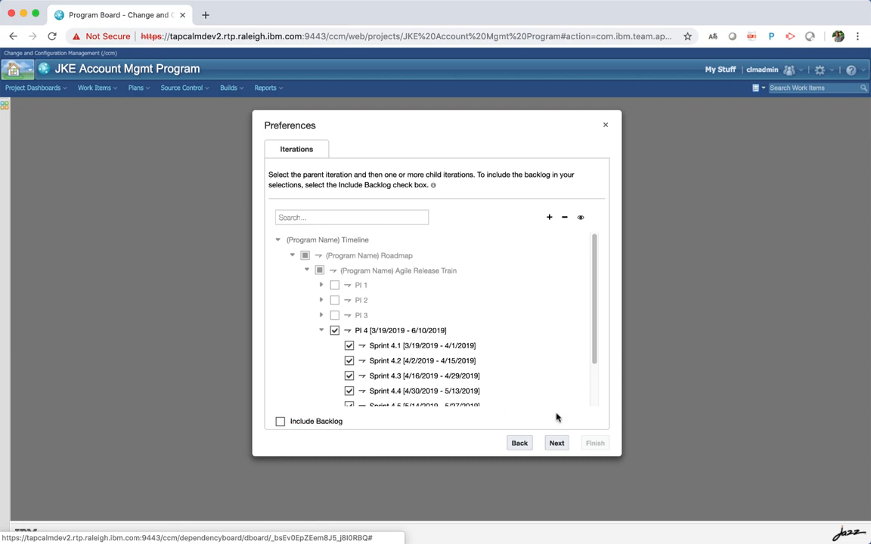
left_click(557, 443)
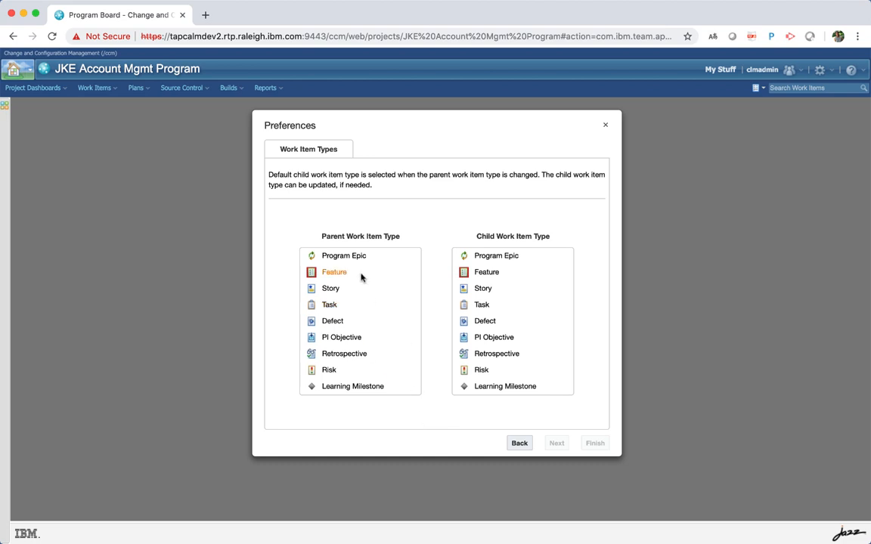
Choose Feature as the parent work item type with Story as its child.
left_click(335, 272)
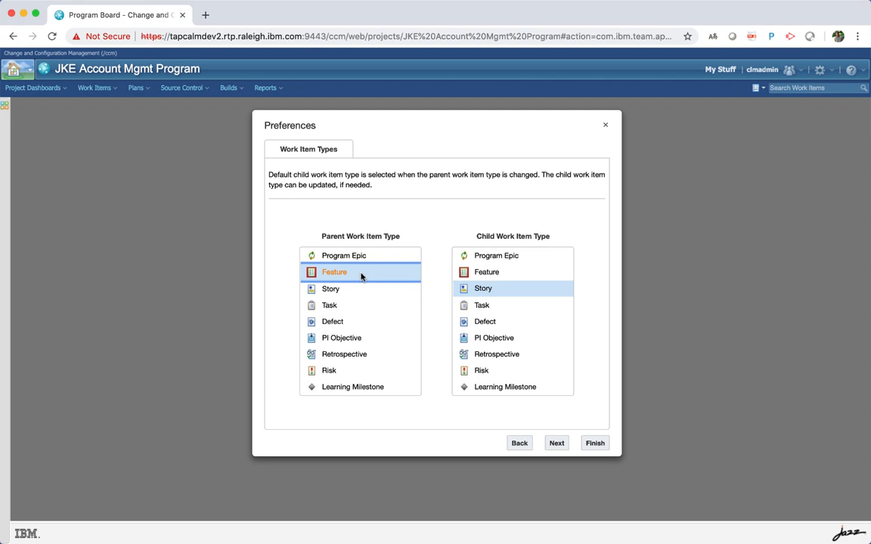
left_click(556, 443)
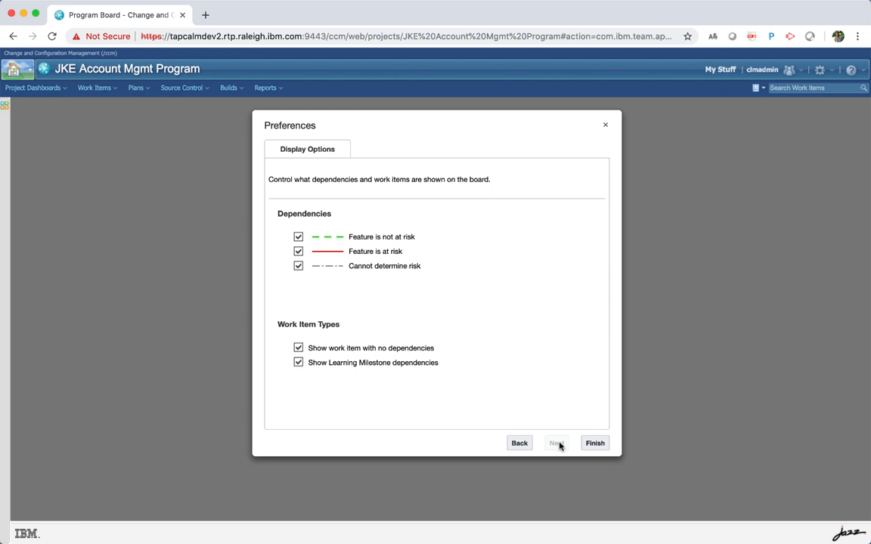
Finish with all display options kept, building the PI 4 board with dependencies.
left_click(594, 443)
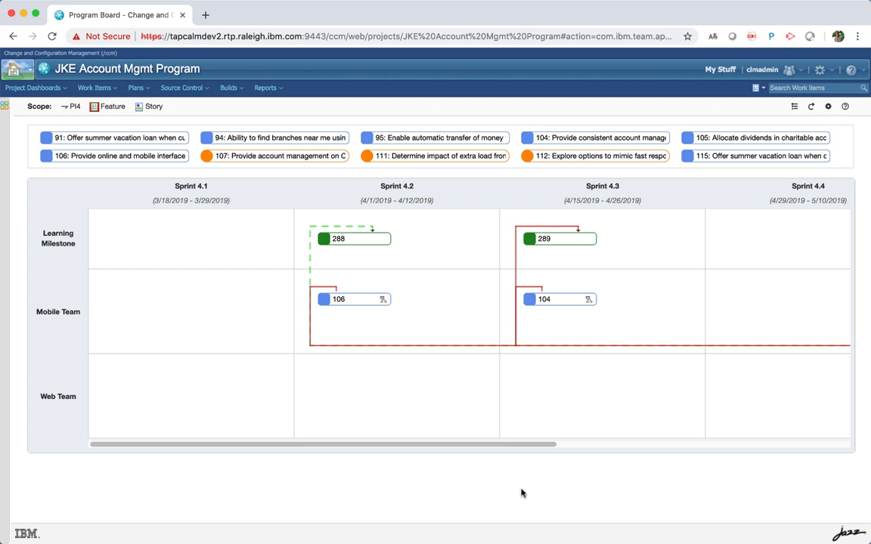
mouse_move(407, 323)
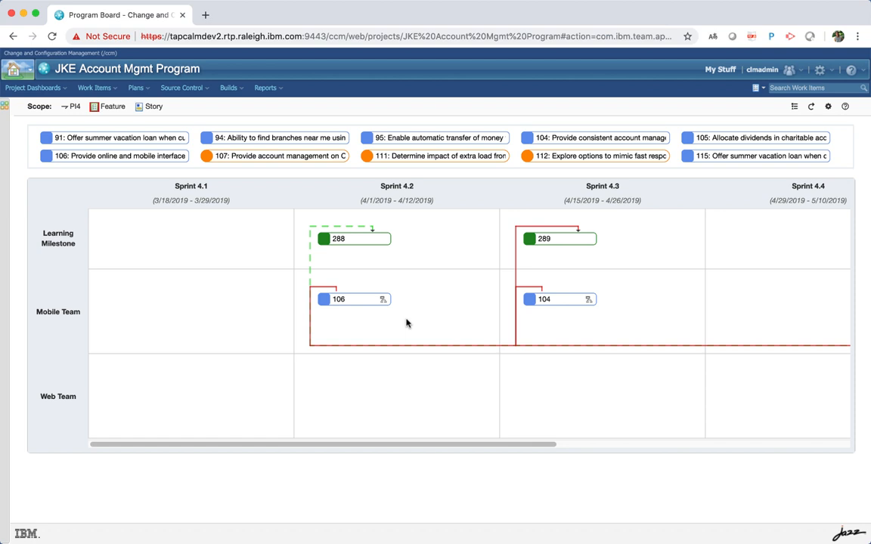
mouse_move(351, 308)
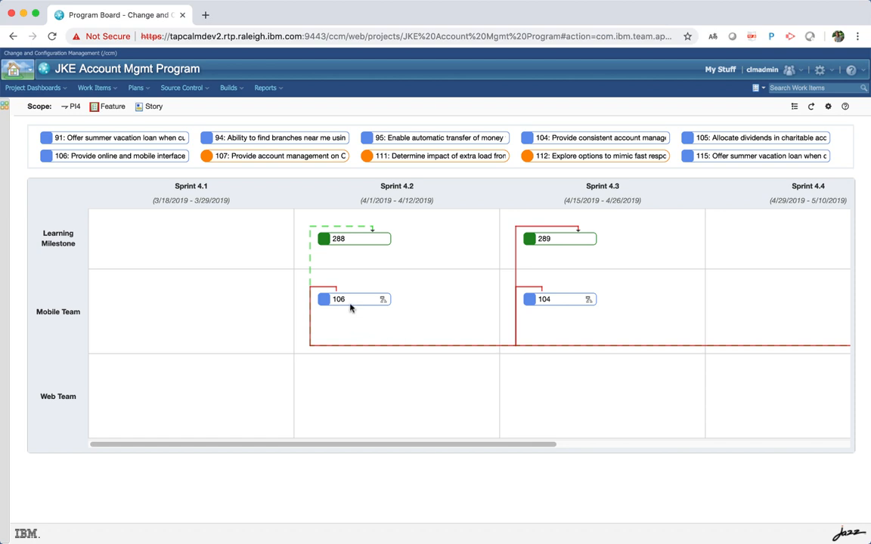
mouse_move(348, 311)
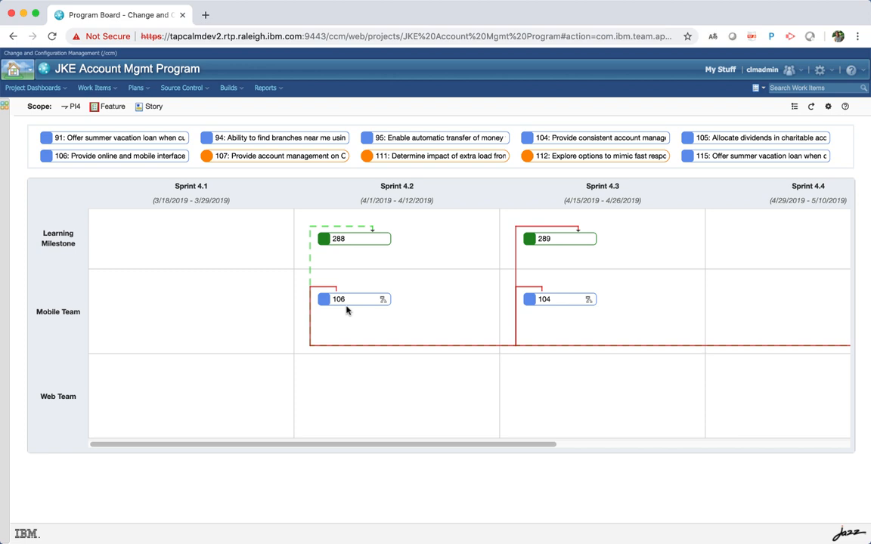
mouse_move(187, 203)
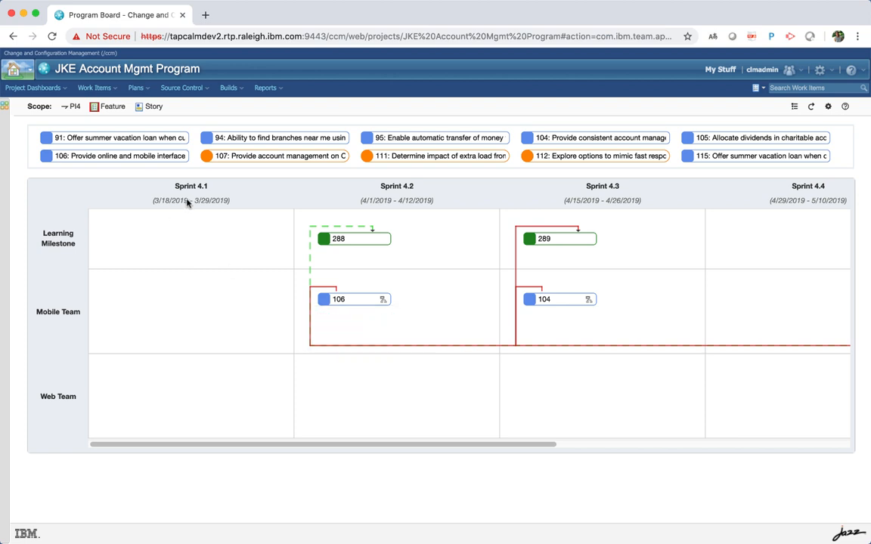
mouse_move(189, 199)
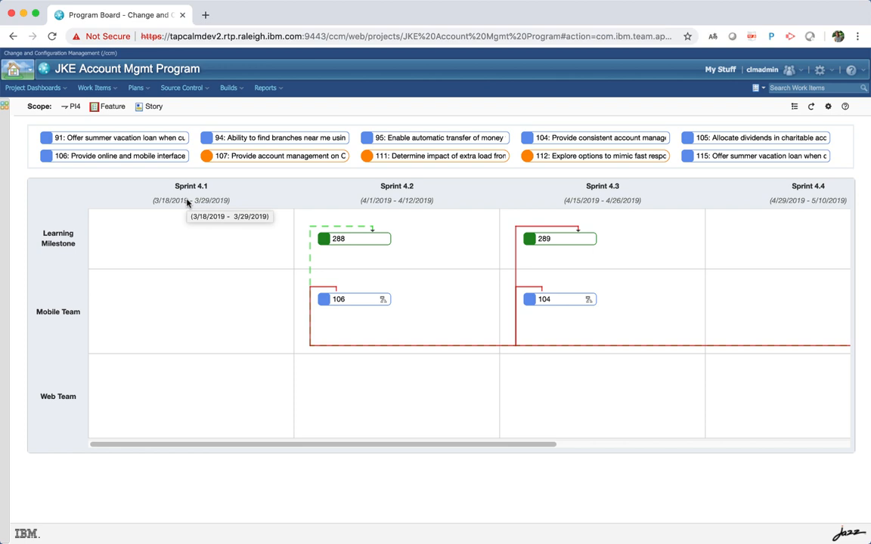
mouse_move(124, 171)
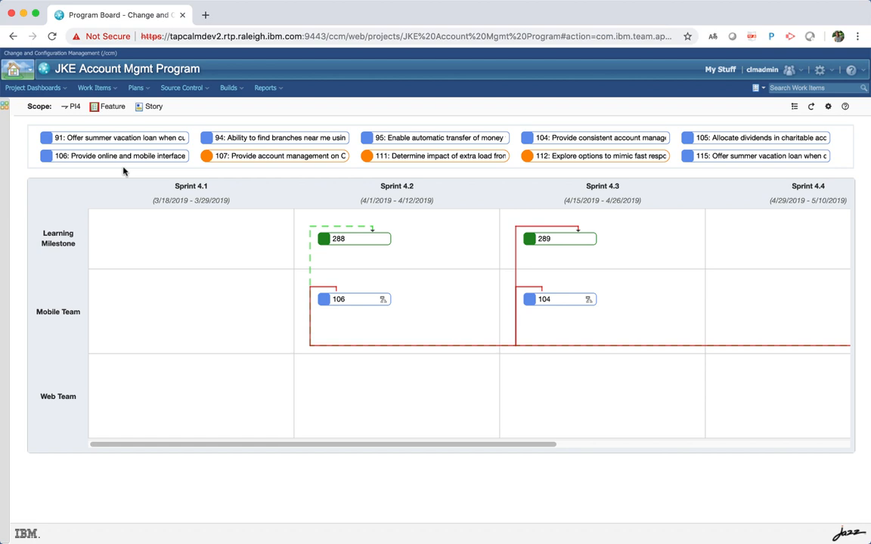
mouse_move(393, 327)
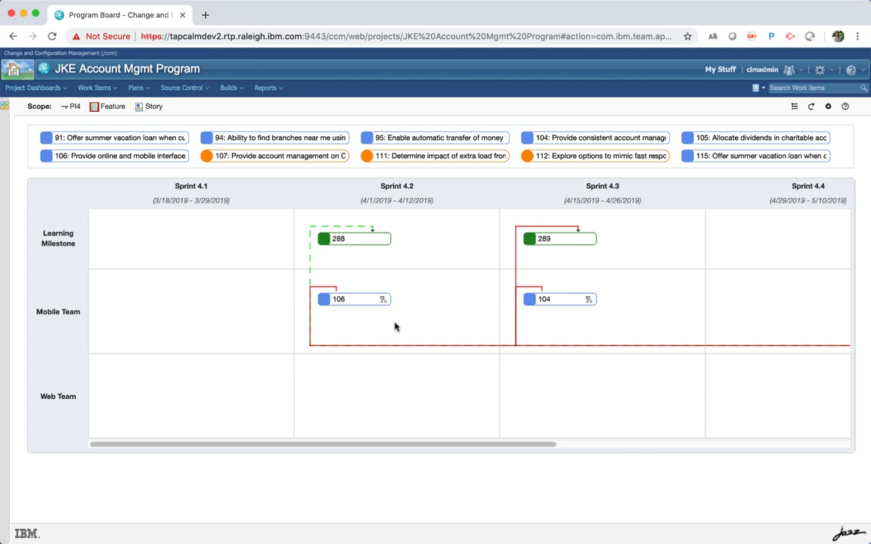
mouse_move(390, 320)
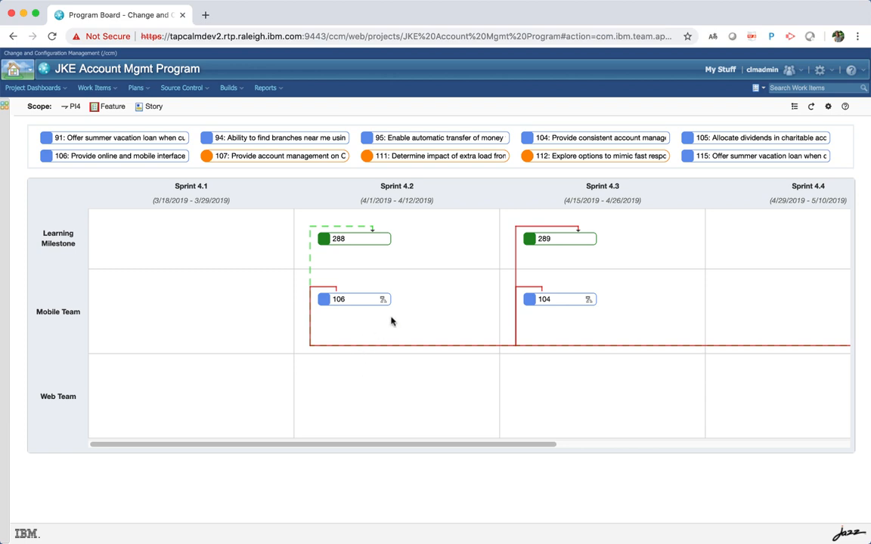
mouse_move(382, 299)
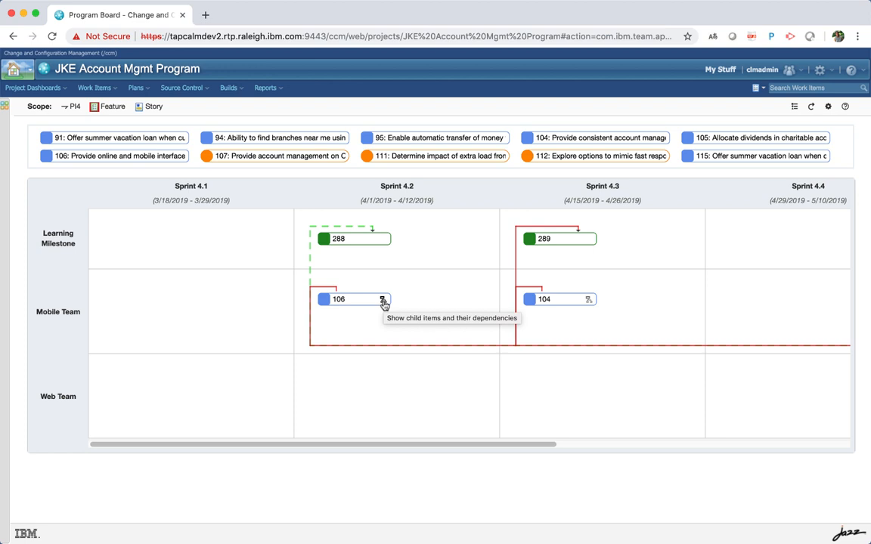
Review feature 106's child stories 148 and 149 and 149's dependency on 289, then close its details.
left_click(382, 300)
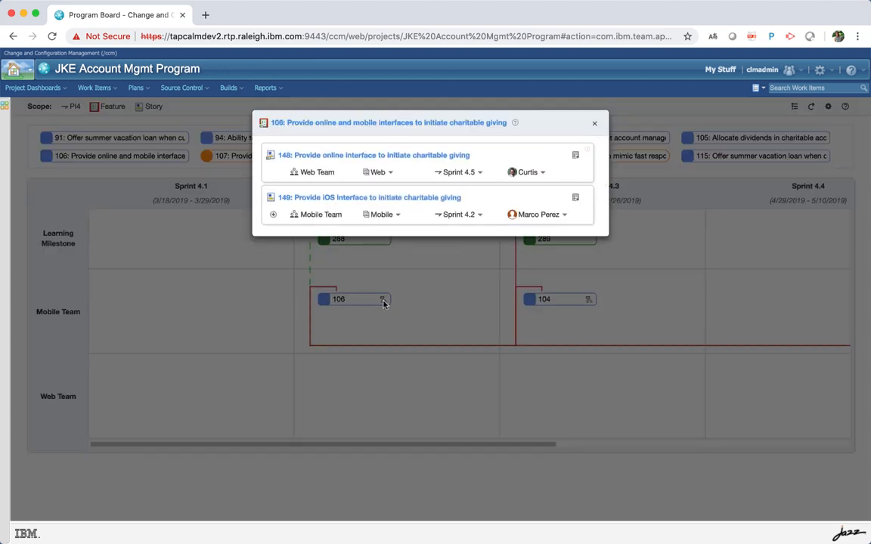
left_click(273, 215)
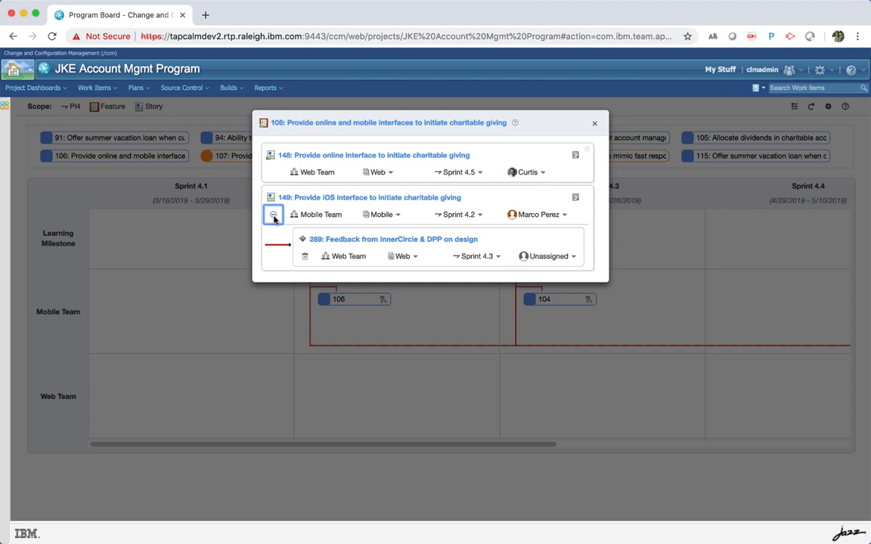
mouse_move(274, 221)
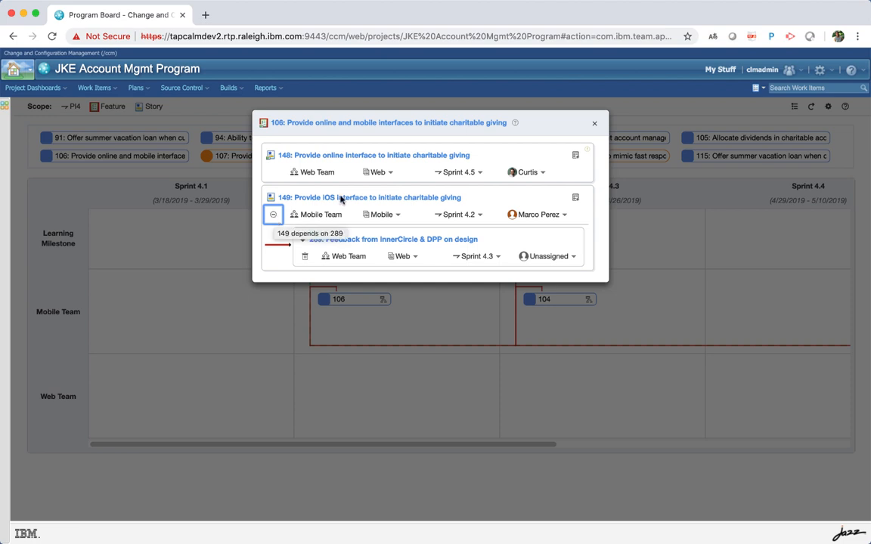
left_click(594, 122)
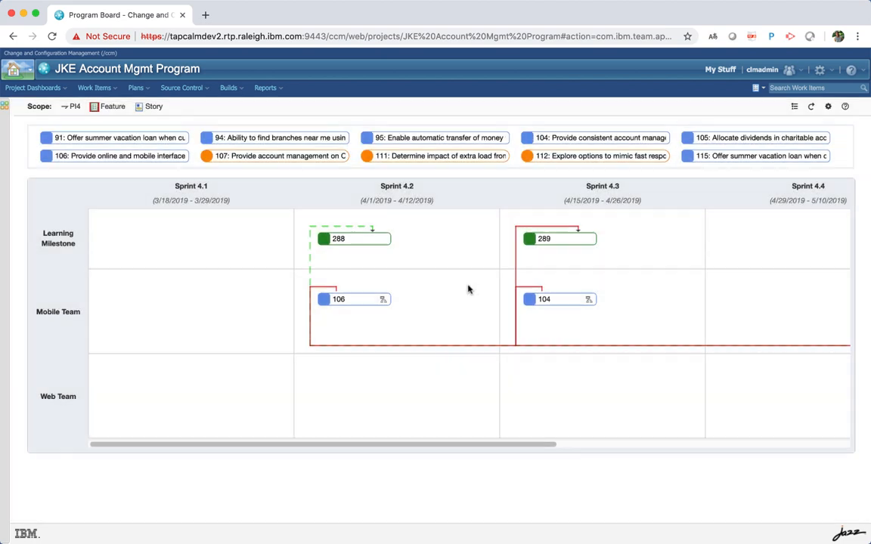
mouse_move(466, 292)
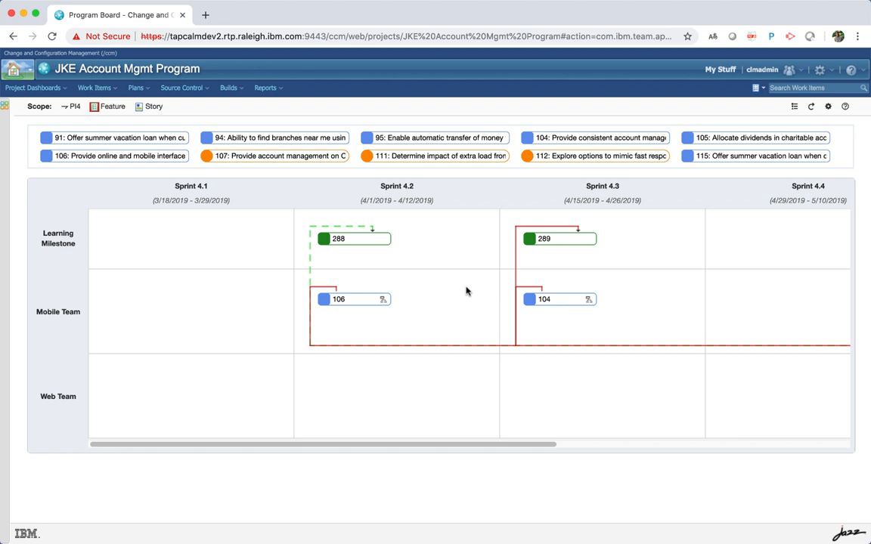
mouse_move(291, 322)
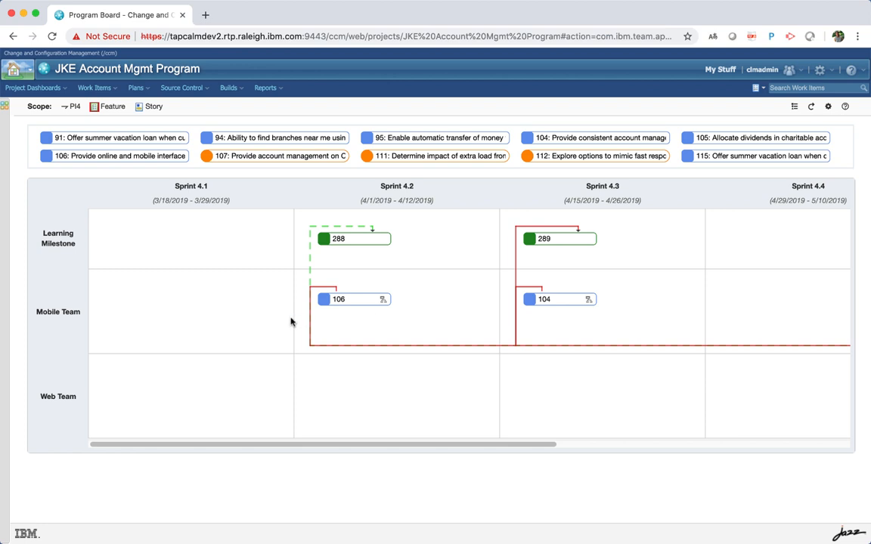
mouse_move(209, 302)
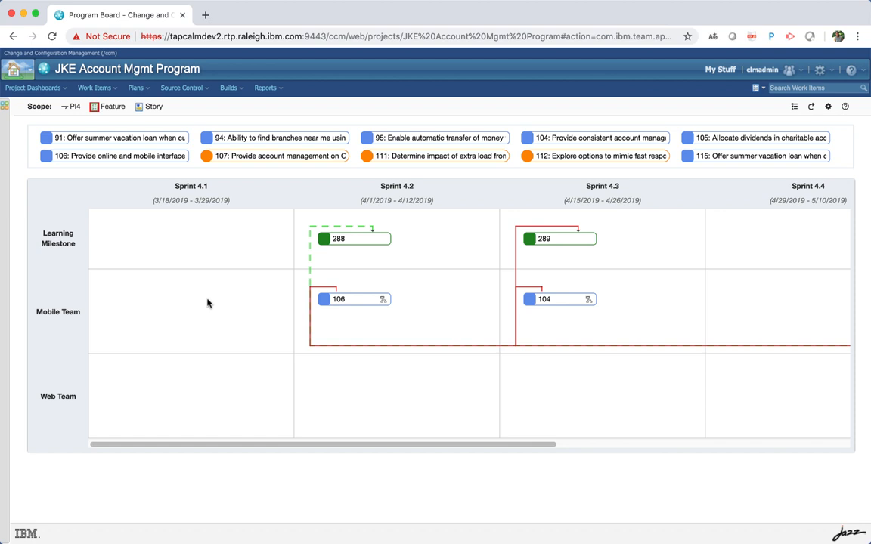
mouse_move(204, 305)
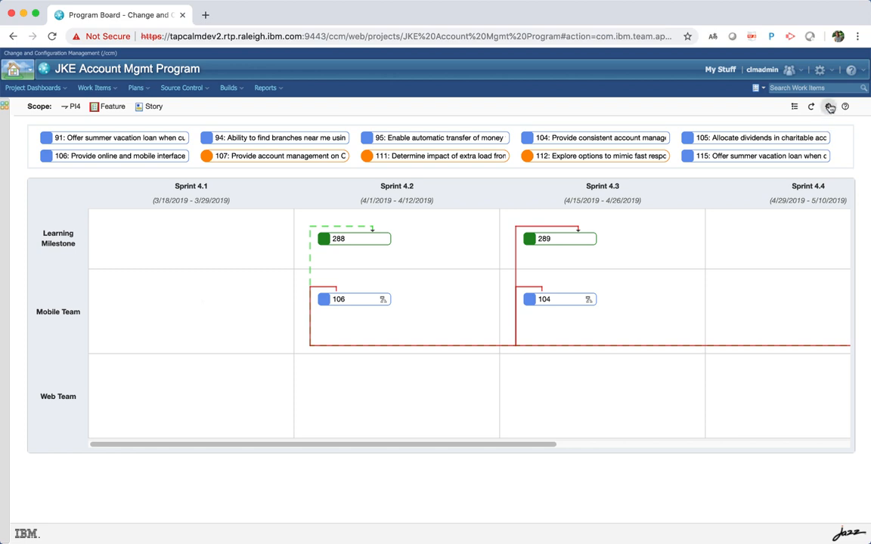
Turn off 'Show Learning Milestone dependencies' in the board's Display Options and save.
left_click(829, 106)
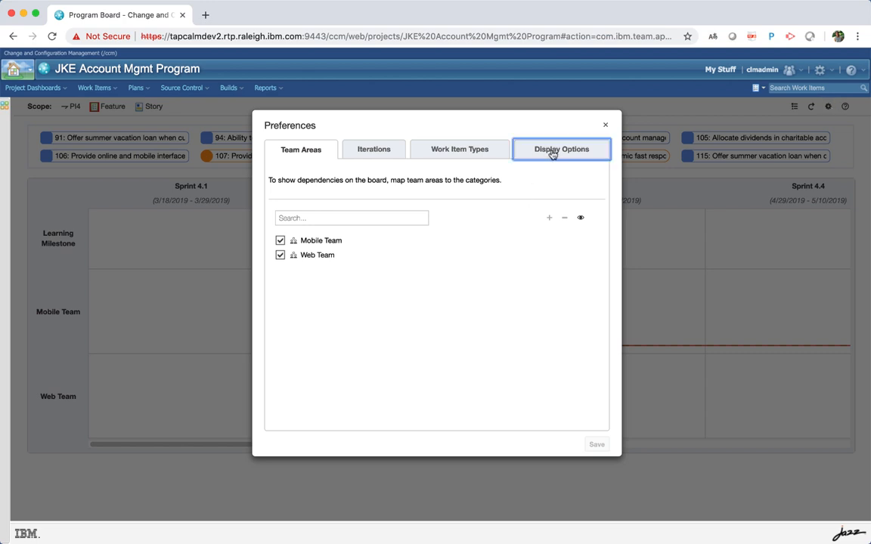
left_click(561, 150)
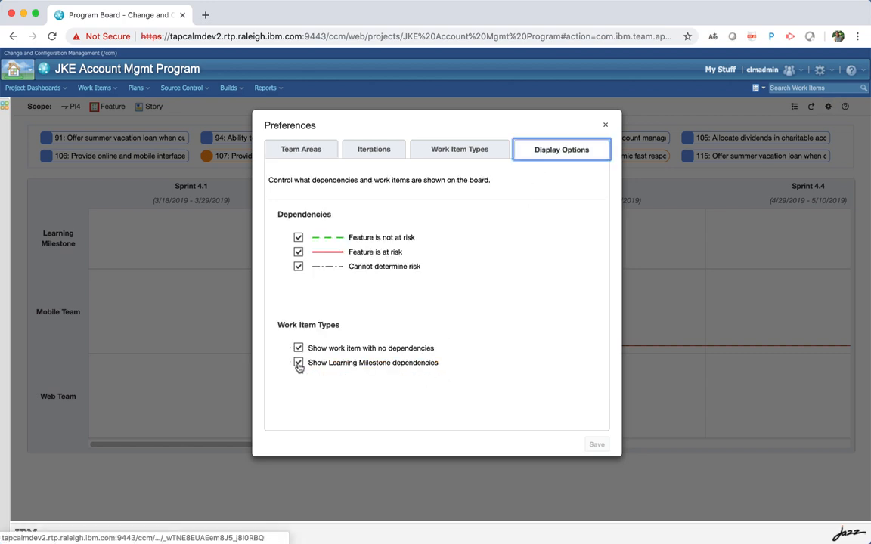
left_click(300, 363)
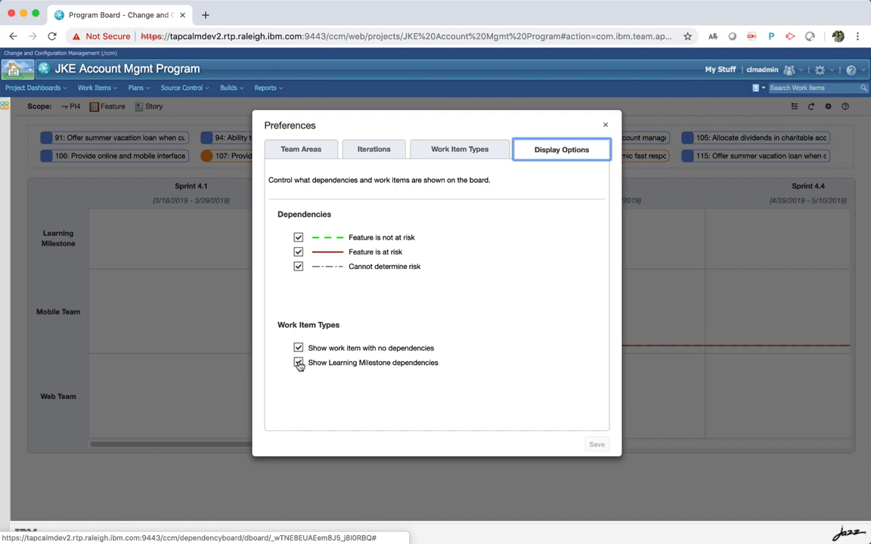
left_click(300, 363)
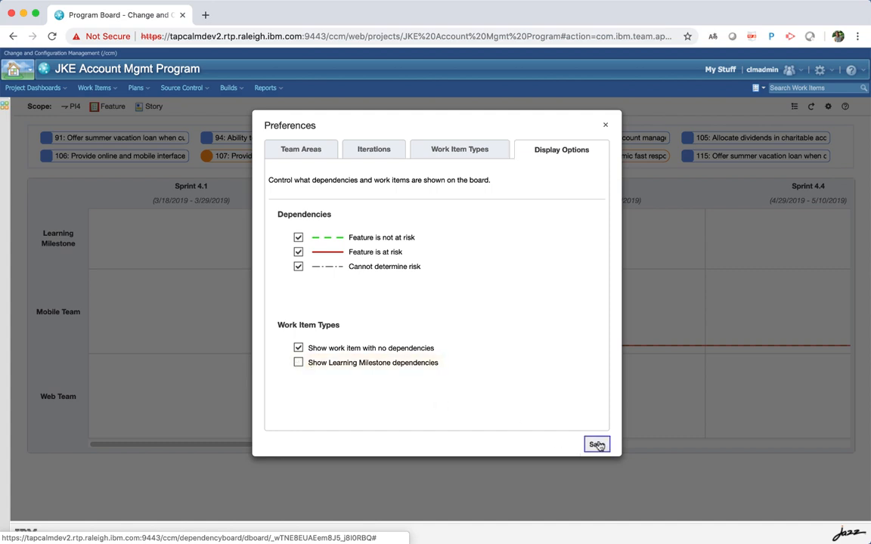
left_click(596, 444)
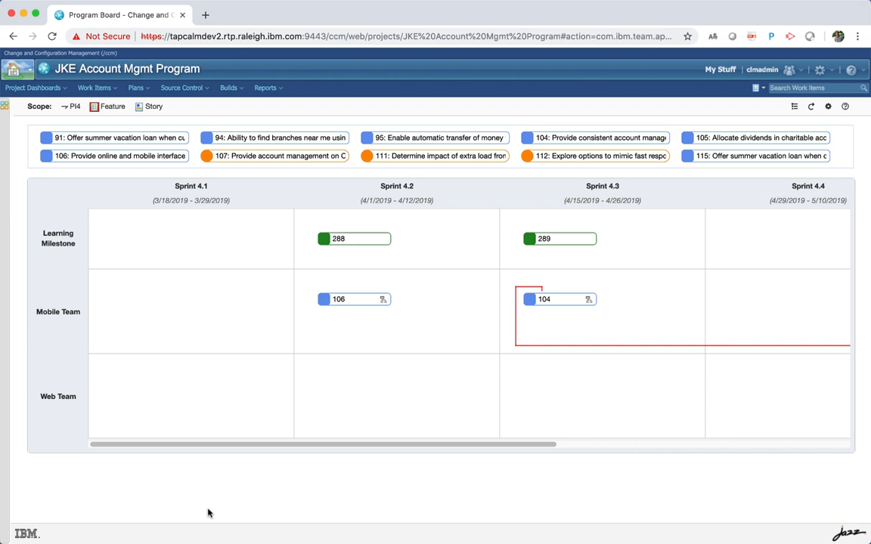
mouse_move(64, 243)
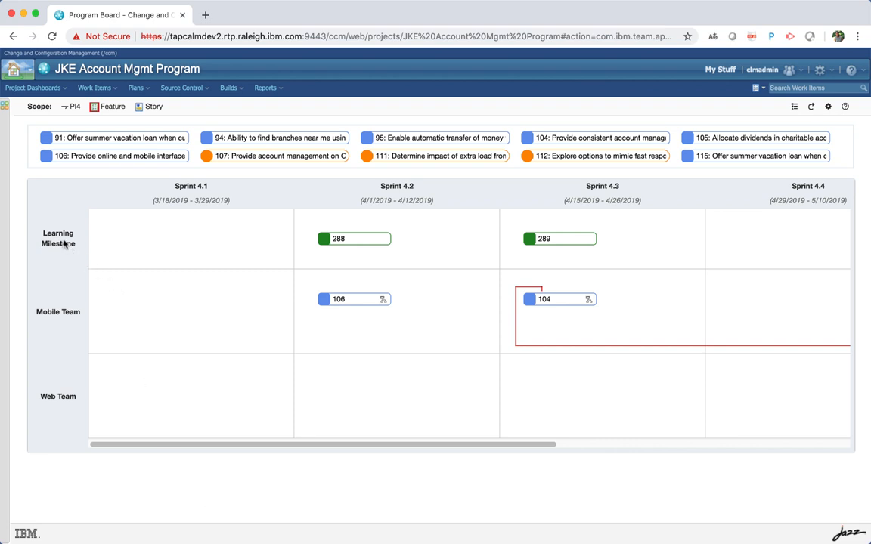
mouse_move(242, 245)
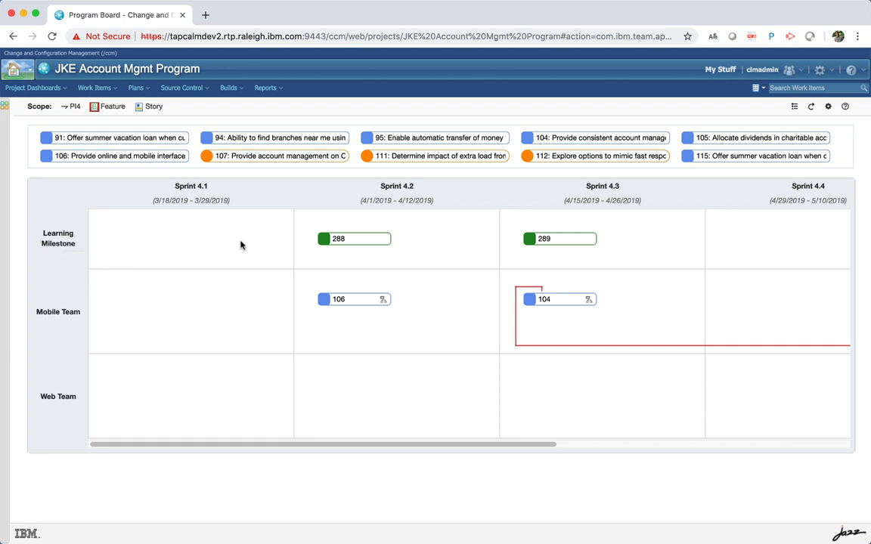
mouse_move(317, 256)
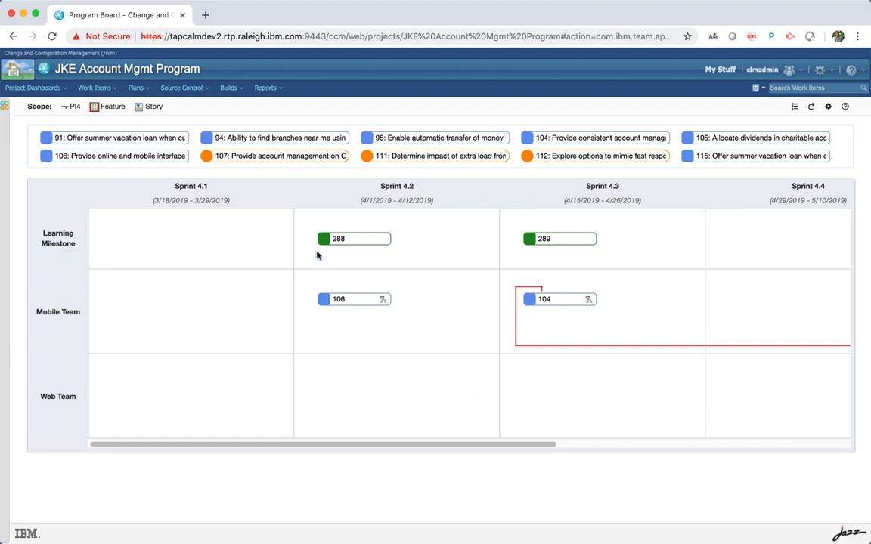
mouse_move(393, 201)
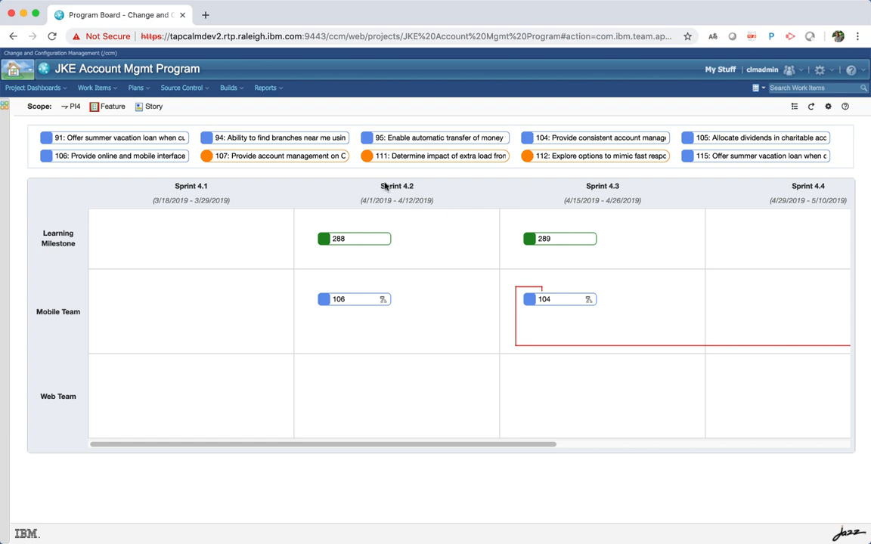
mouse_move(396, 186)
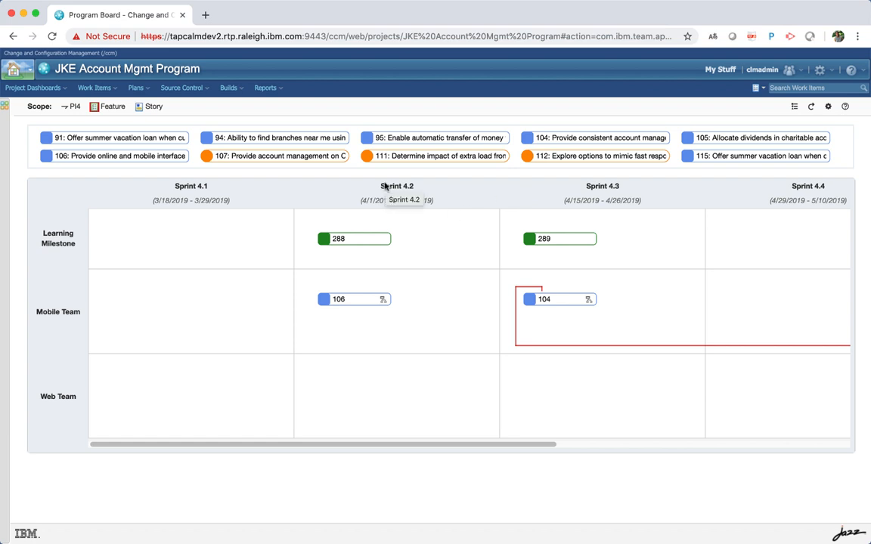
mouse_move(366, 190)
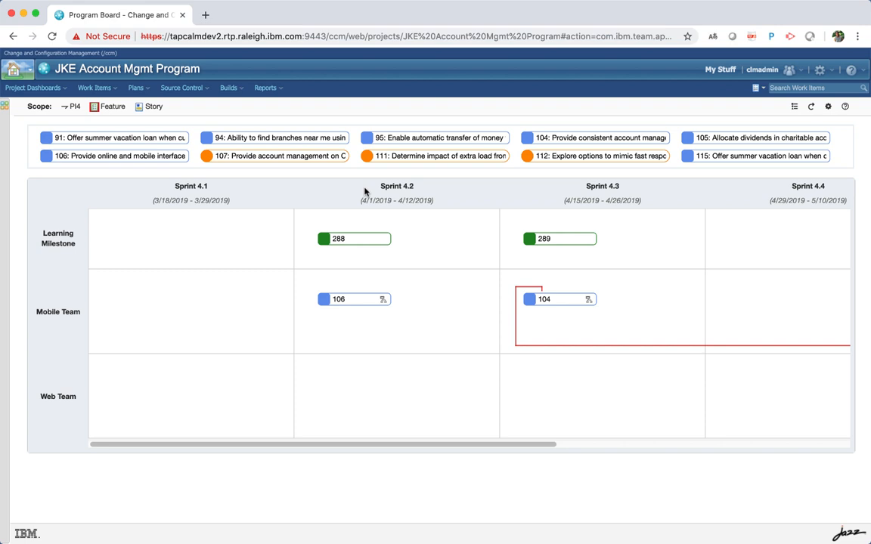
mouse_move(254, 408)
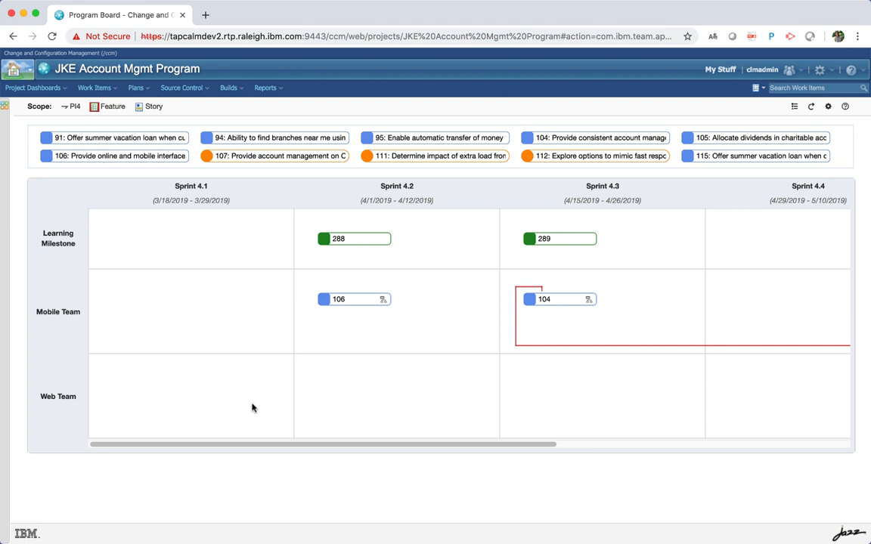
mouse_move(212, 209)
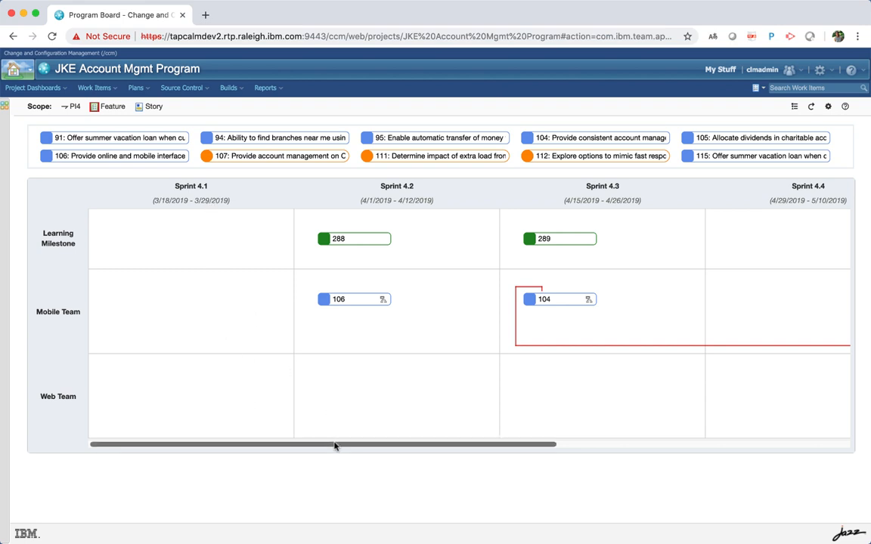
scroll("right", 3)
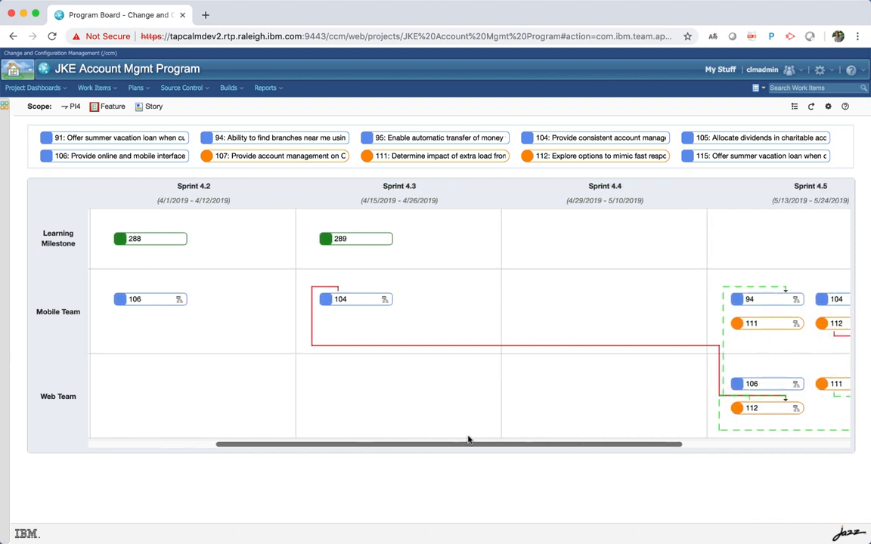
scroll("right", 3)
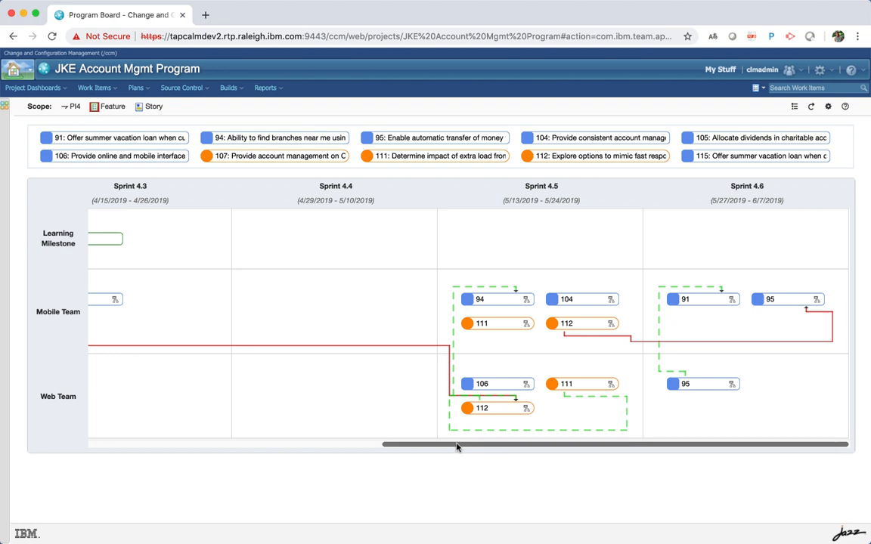
left_click_drag(453, 444, 340, 445)
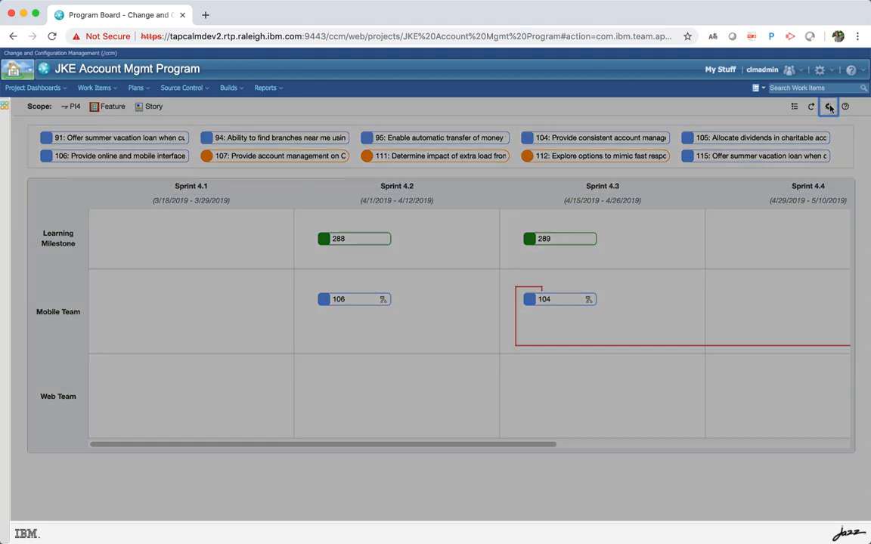
Uncheck Sprint 4.1 and Sprint 4.4 in the Iterations preferences and save.
left_click(828, 105)
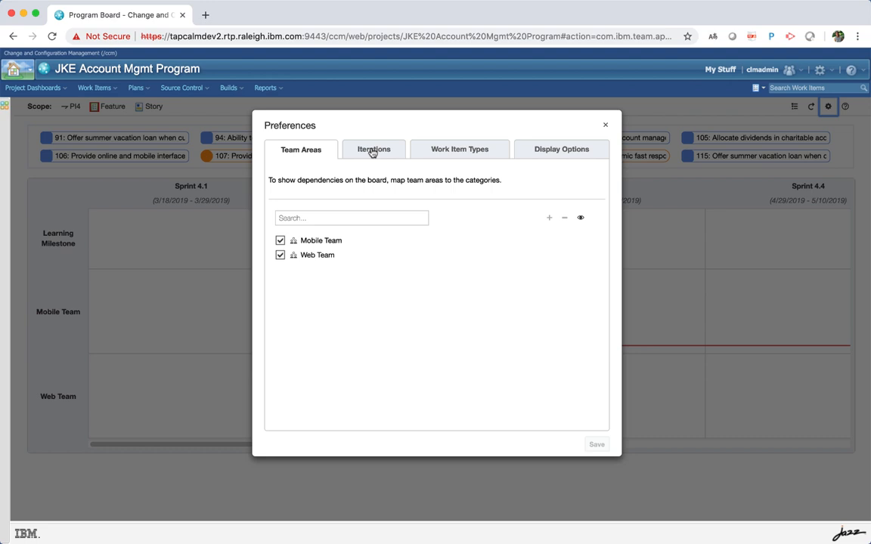
left_click(374, 150)
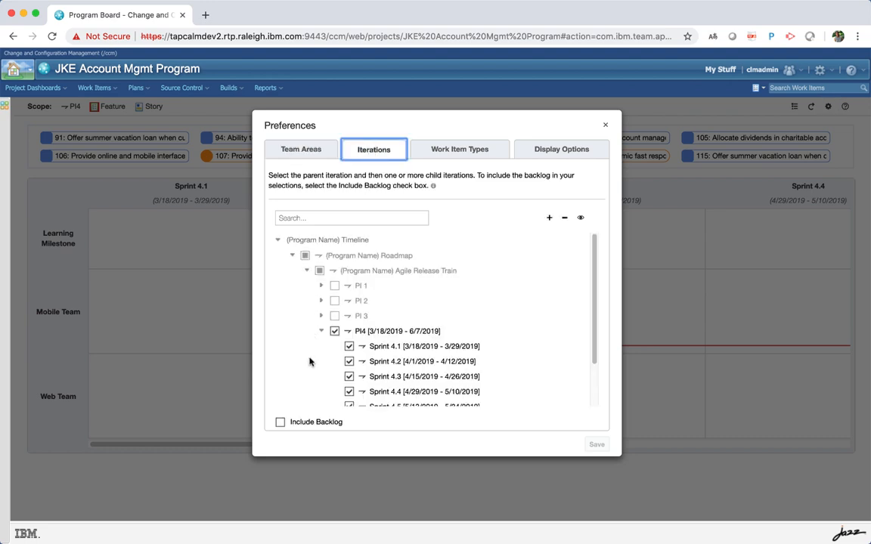
left_click(350, 346)
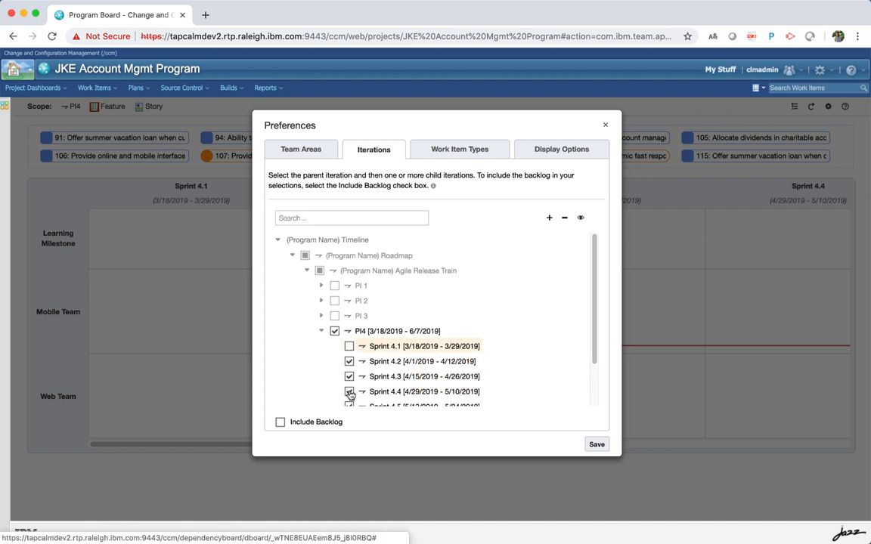
left_click(595, 445)
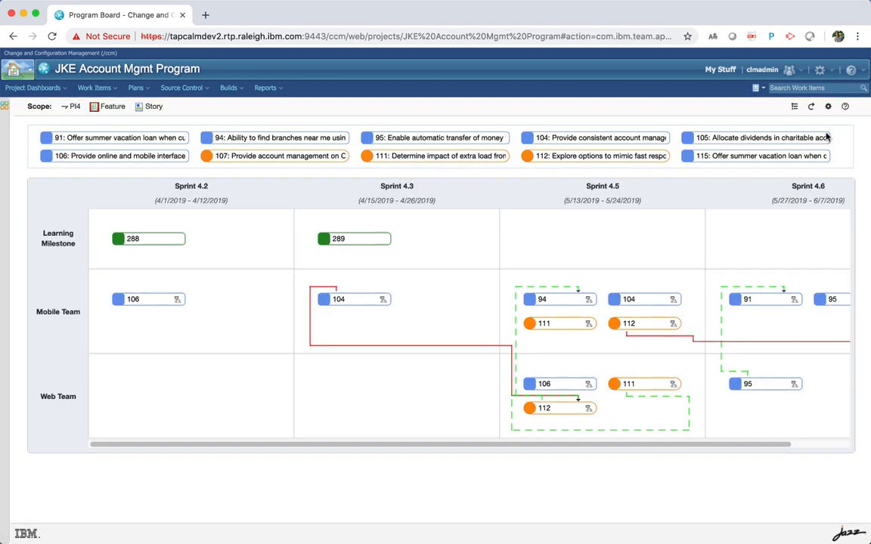
Review the dependency display settings and save them unchanged.
left_click(828, 106)
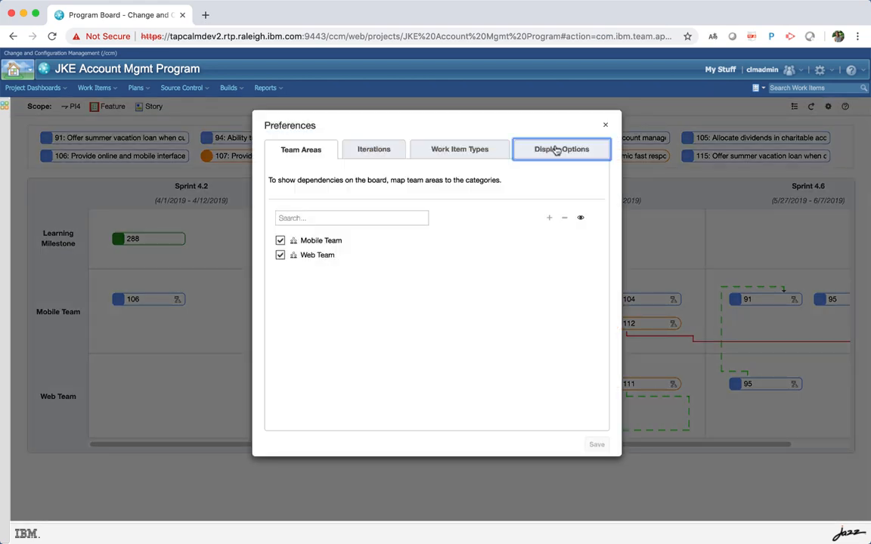
left_click(561, 150)
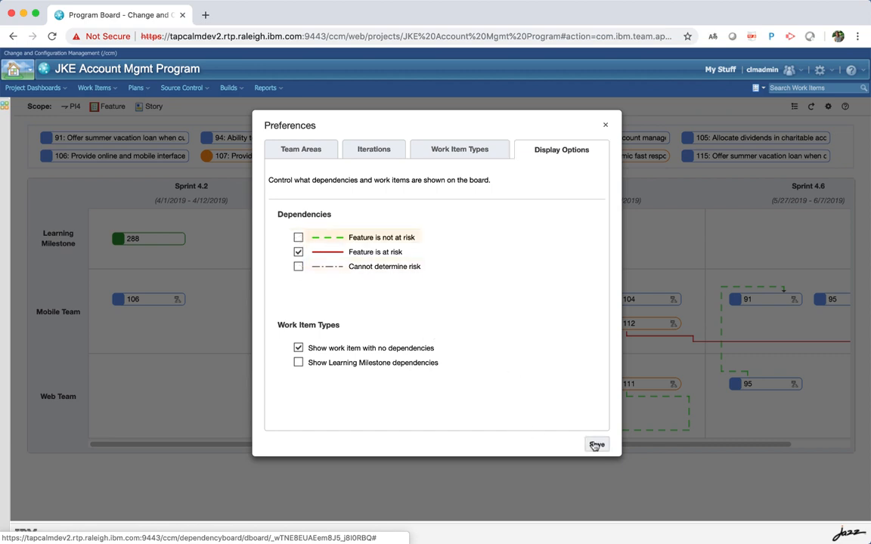
left_click(596, 445)
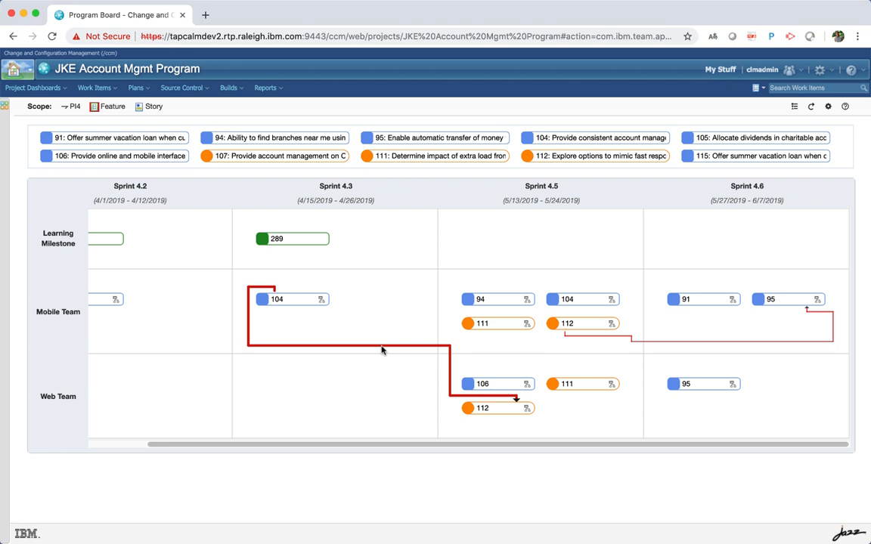
Enable all three dependency types (not at risk, at risk, undetermined) and save.
left_click(828, 106)
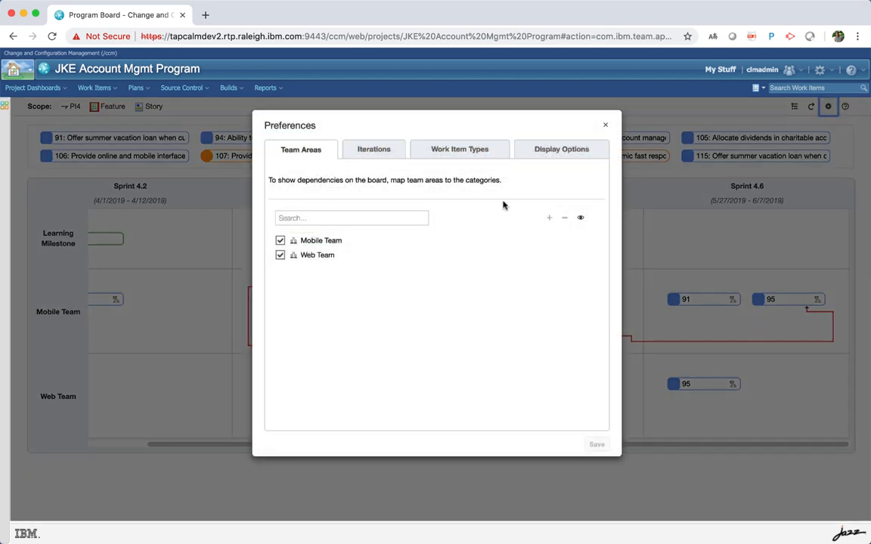
left_click(561, 150)
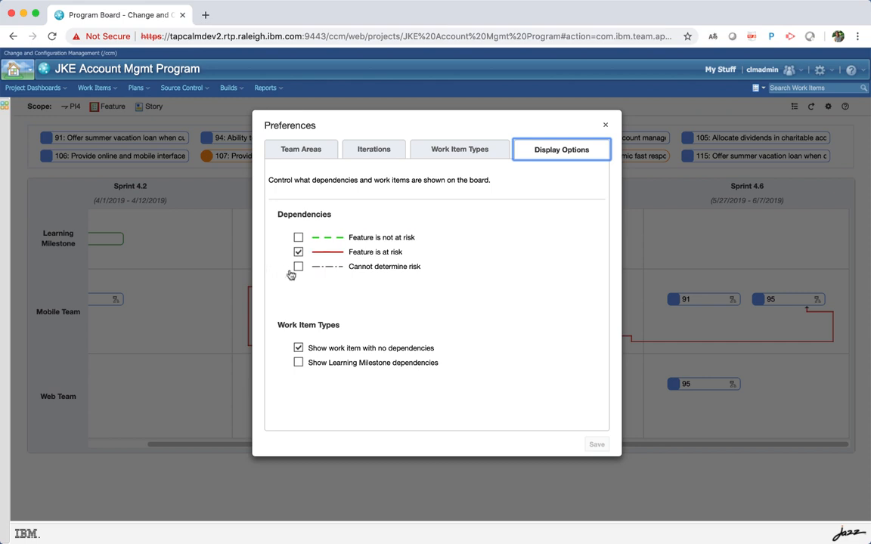
left_click(298, 266)
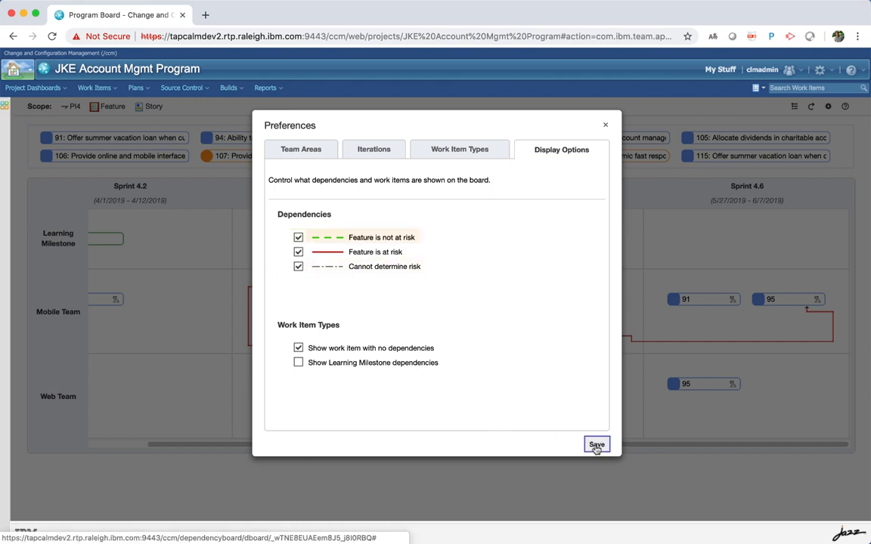
left_click(595, 445)
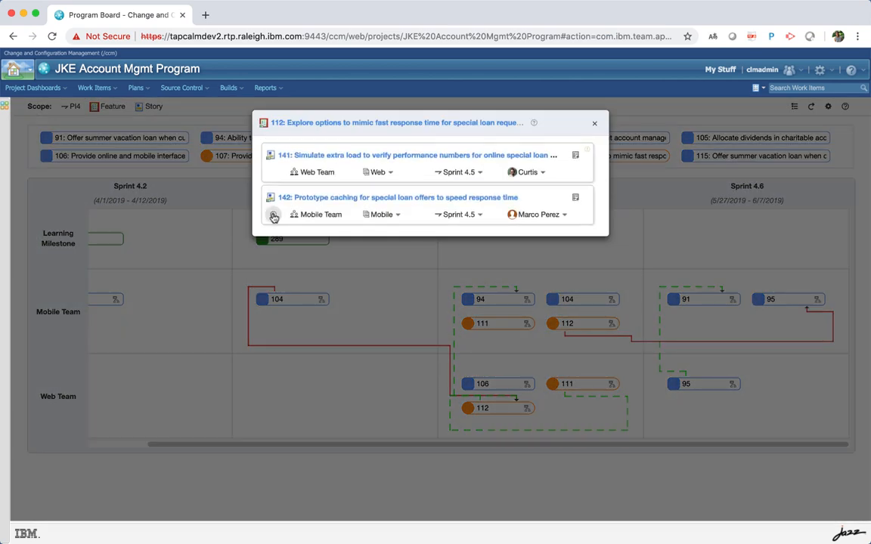
Expand story 142 under feature 112 and delete its dependency on story 155.
left_click(273, 218)
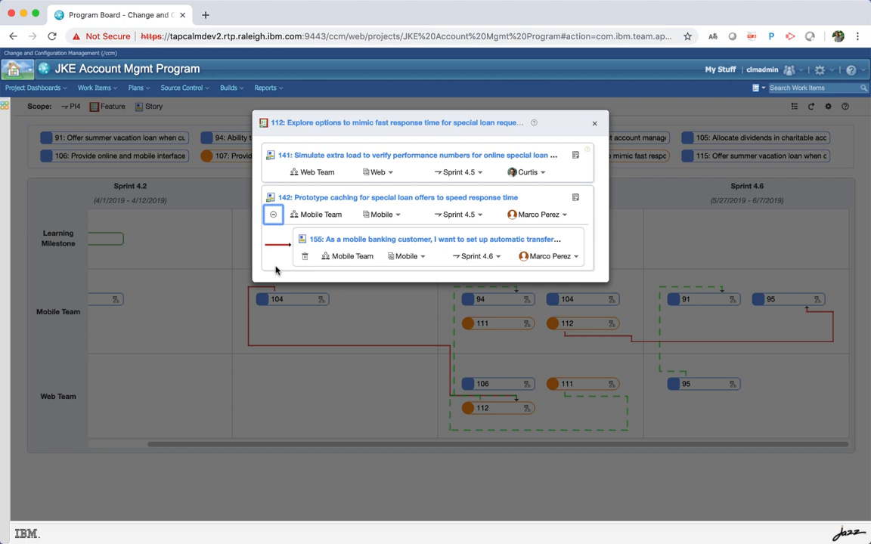
mouse_move(305, 257)
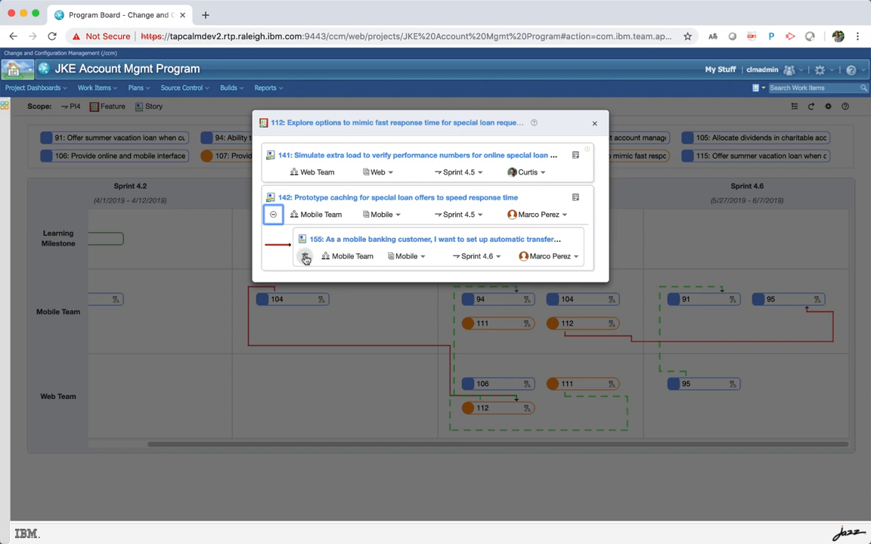
mouse_move(305, 257)
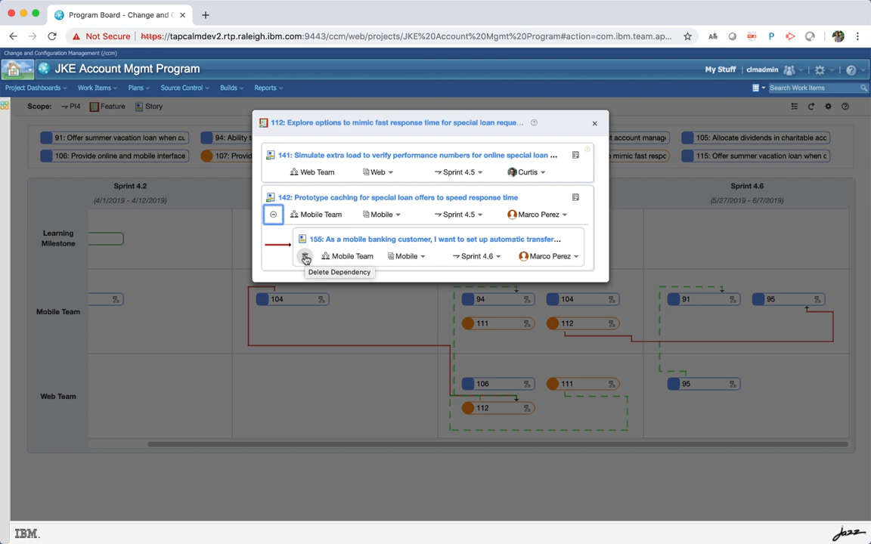
left_click(306, 255)
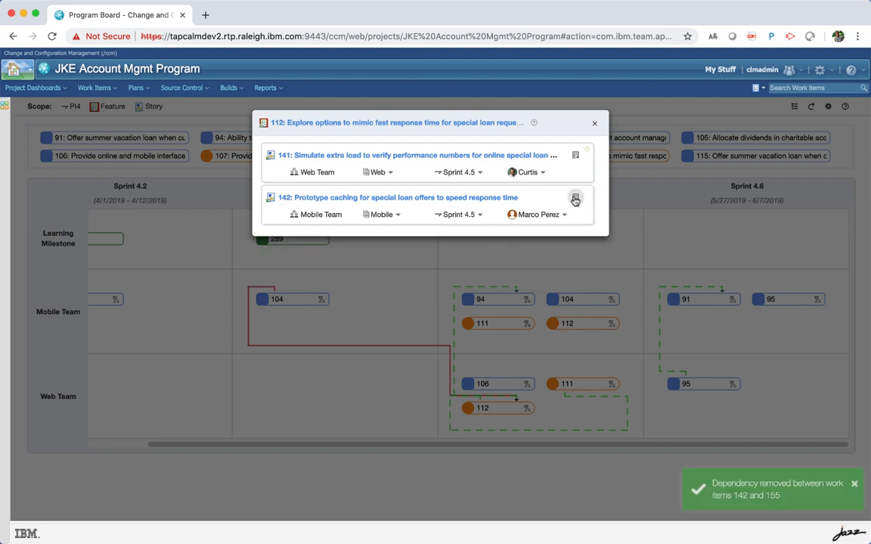
Re-add the dependency by searching 155 and making 142 depend on it.
left_click(574, 200)
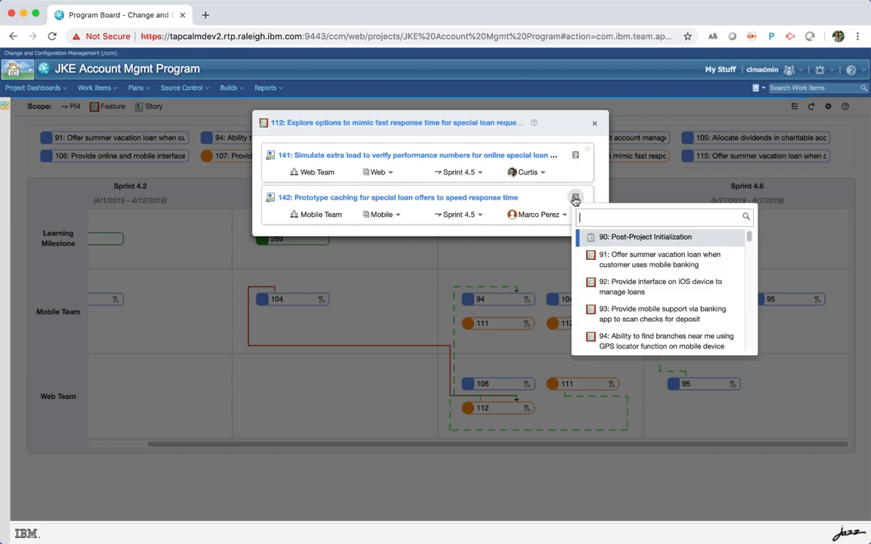
type("155")
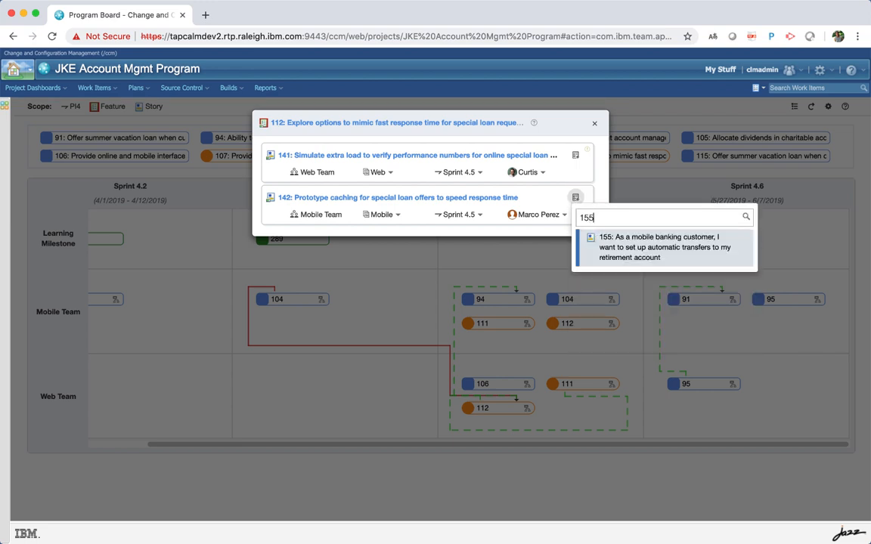
left_click(663, 248)
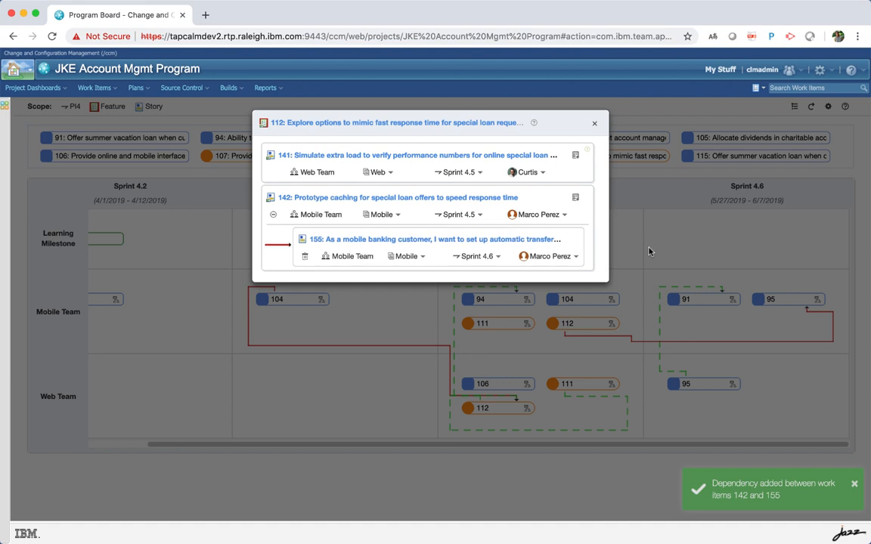
mouse_move(590, 221)
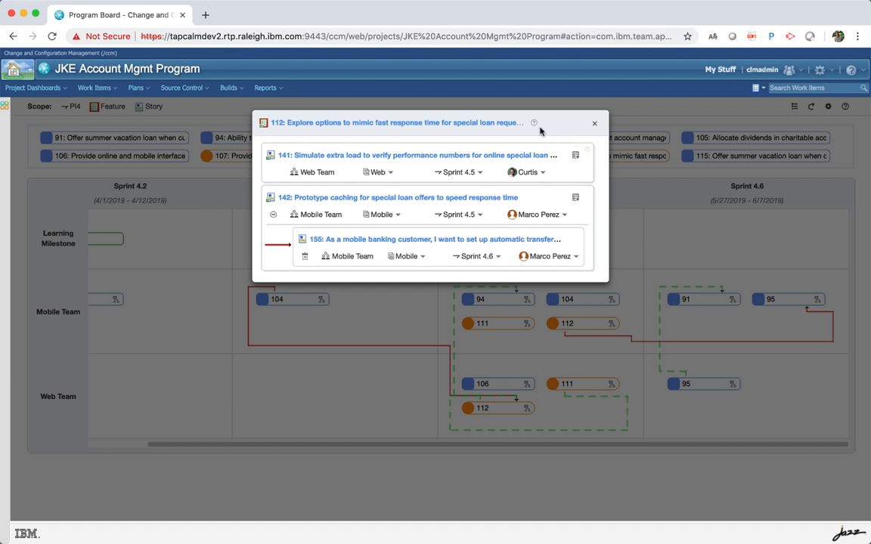
mouse_move(533, 122)
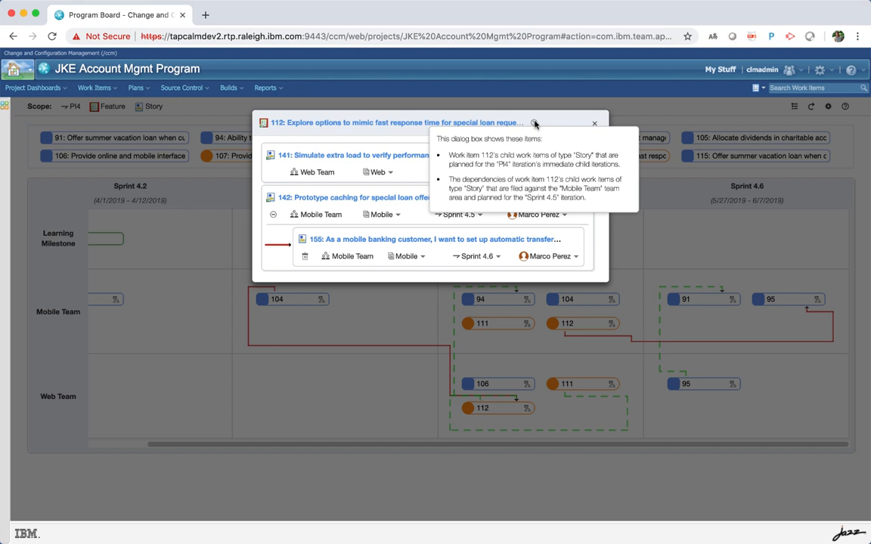
mouse_move(527, 124)
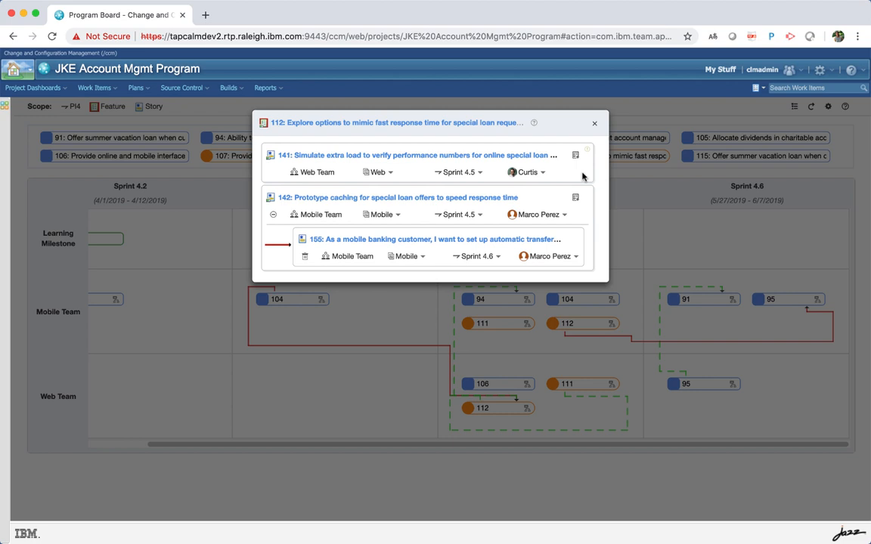
mouse_move(590, 154)
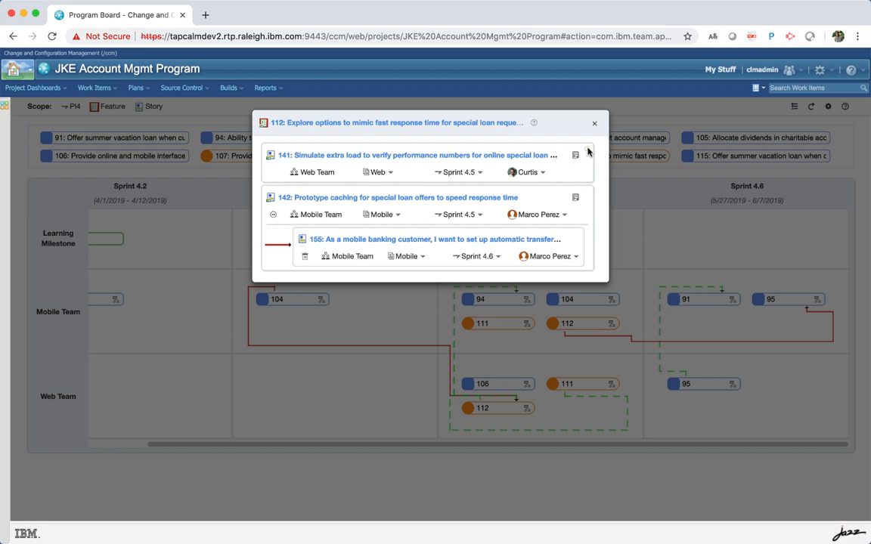
mouse_move(574, 154)
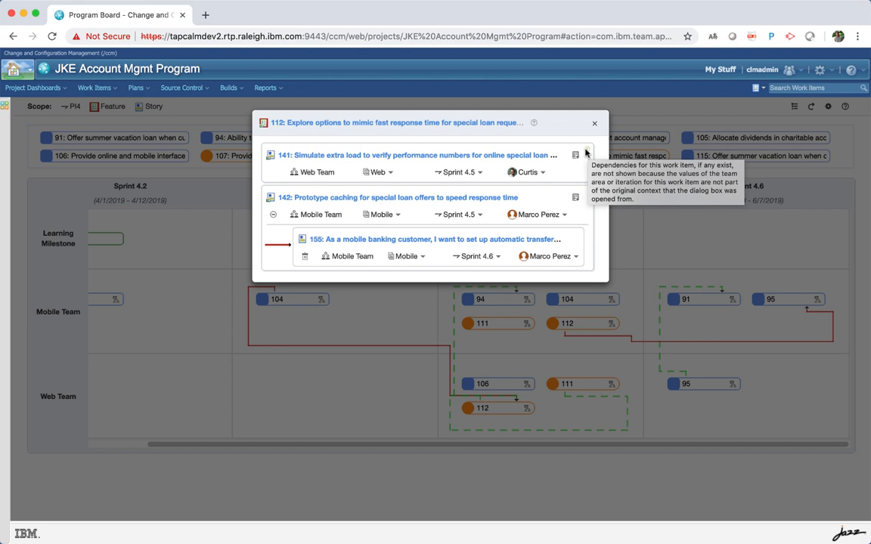
mouse_move(587, 151)
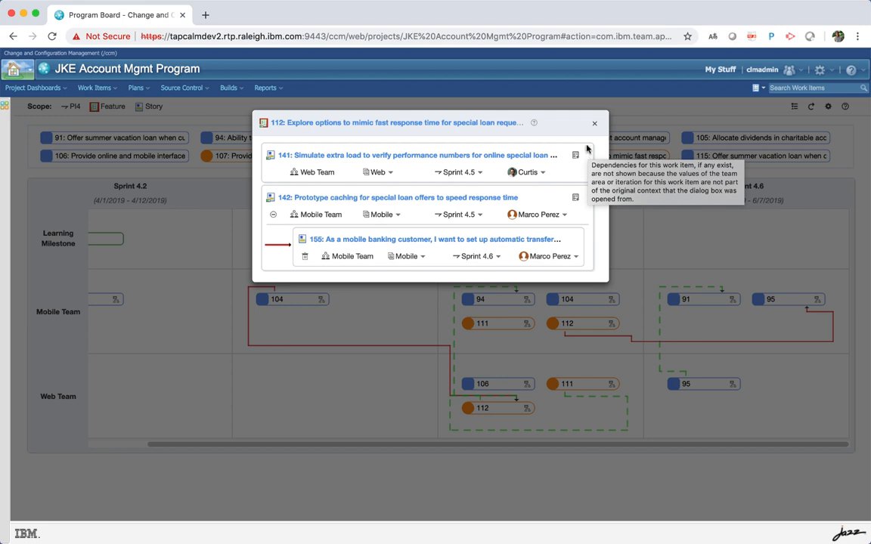
Close feature 112's dependency details, returning to the board with Sprints 4.2–4.6.
left_click(594, 123)
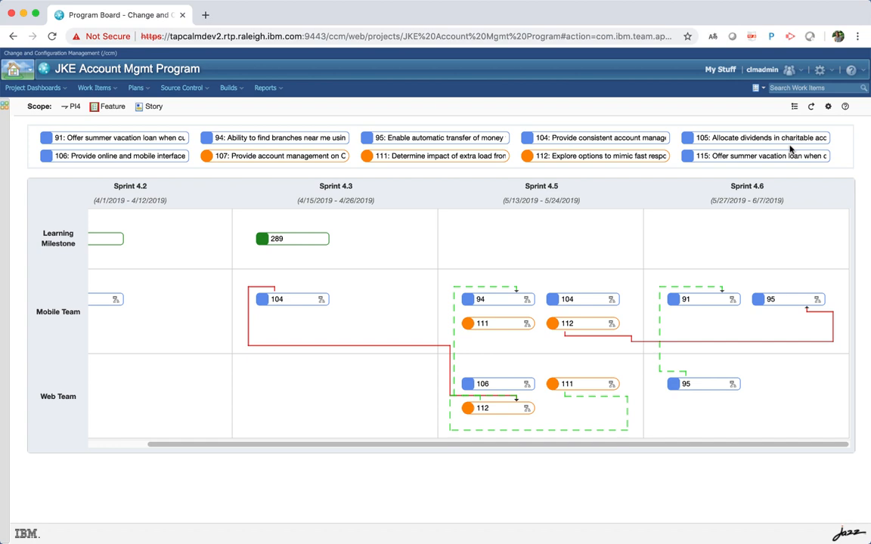
Review and dismiss the board help notes, then show the legend of work item types and dependency lines.
left_click(845, 106)
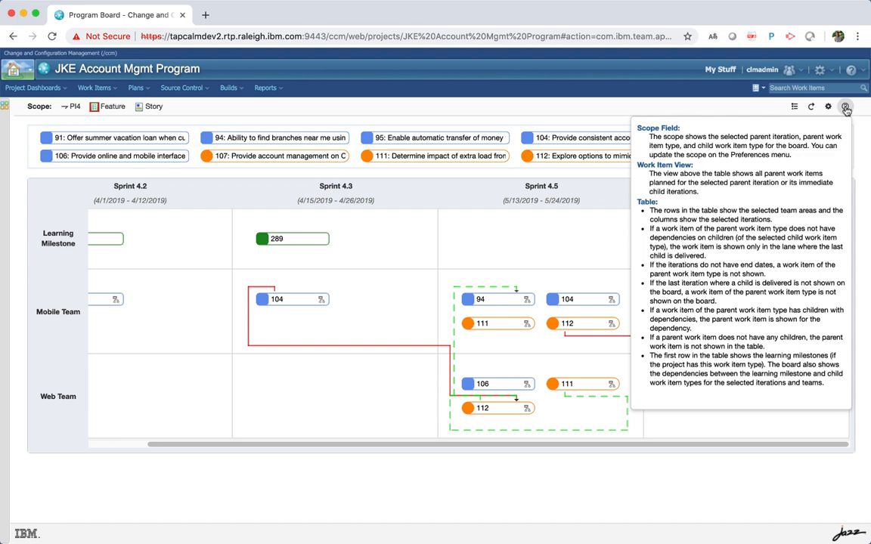
left_click(845, 105)
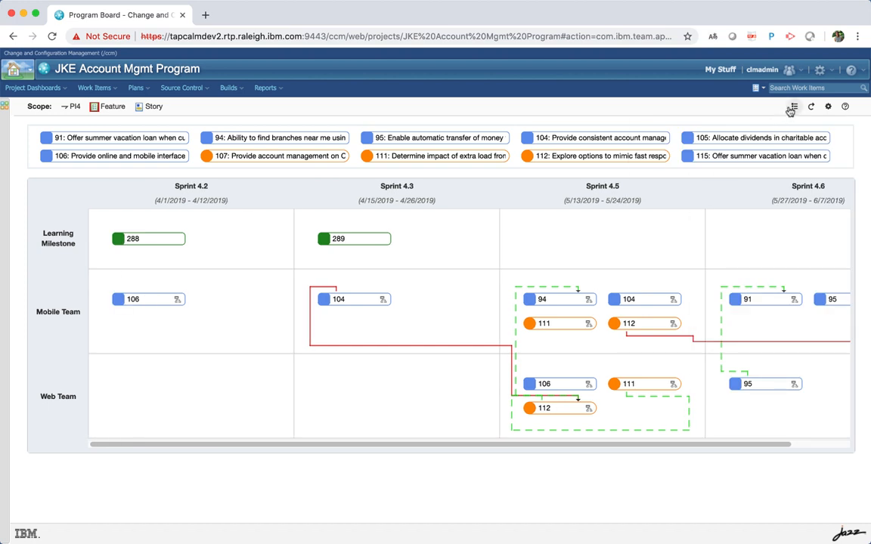
left_click(792, 106)
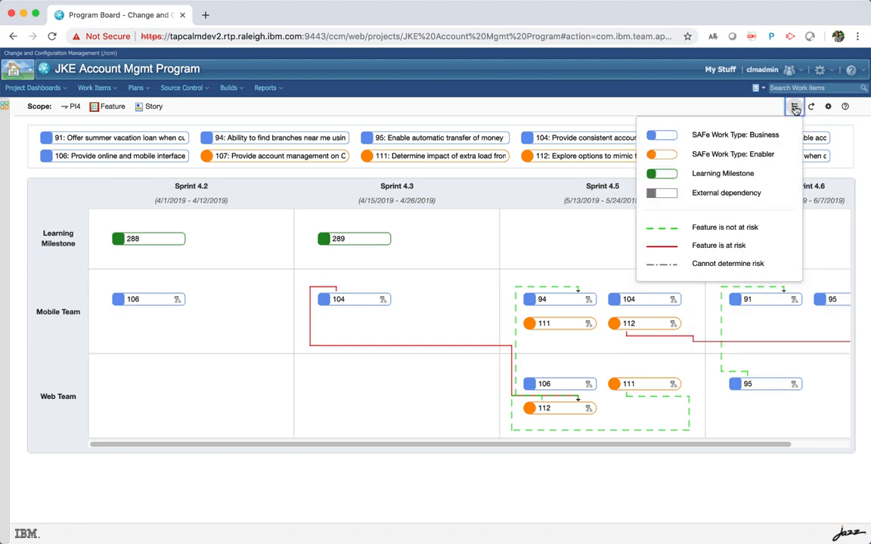
mouse_move(777, 153)
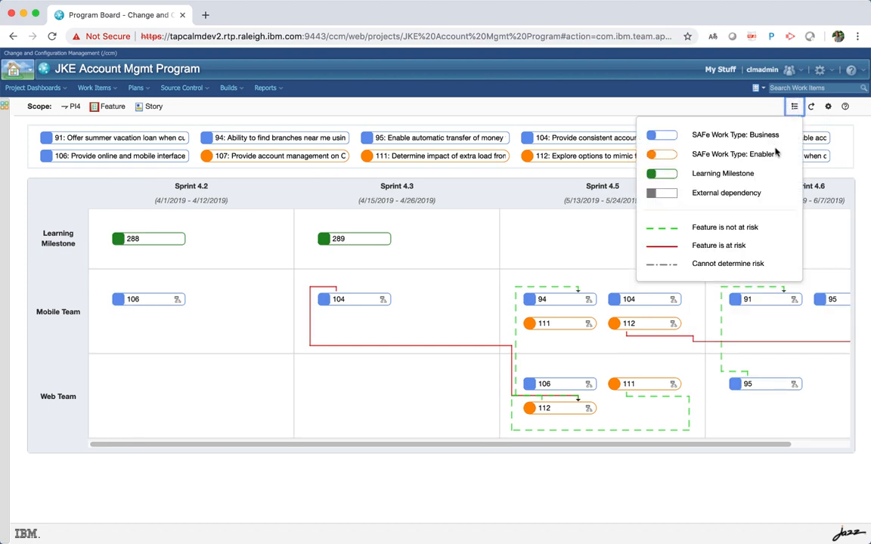